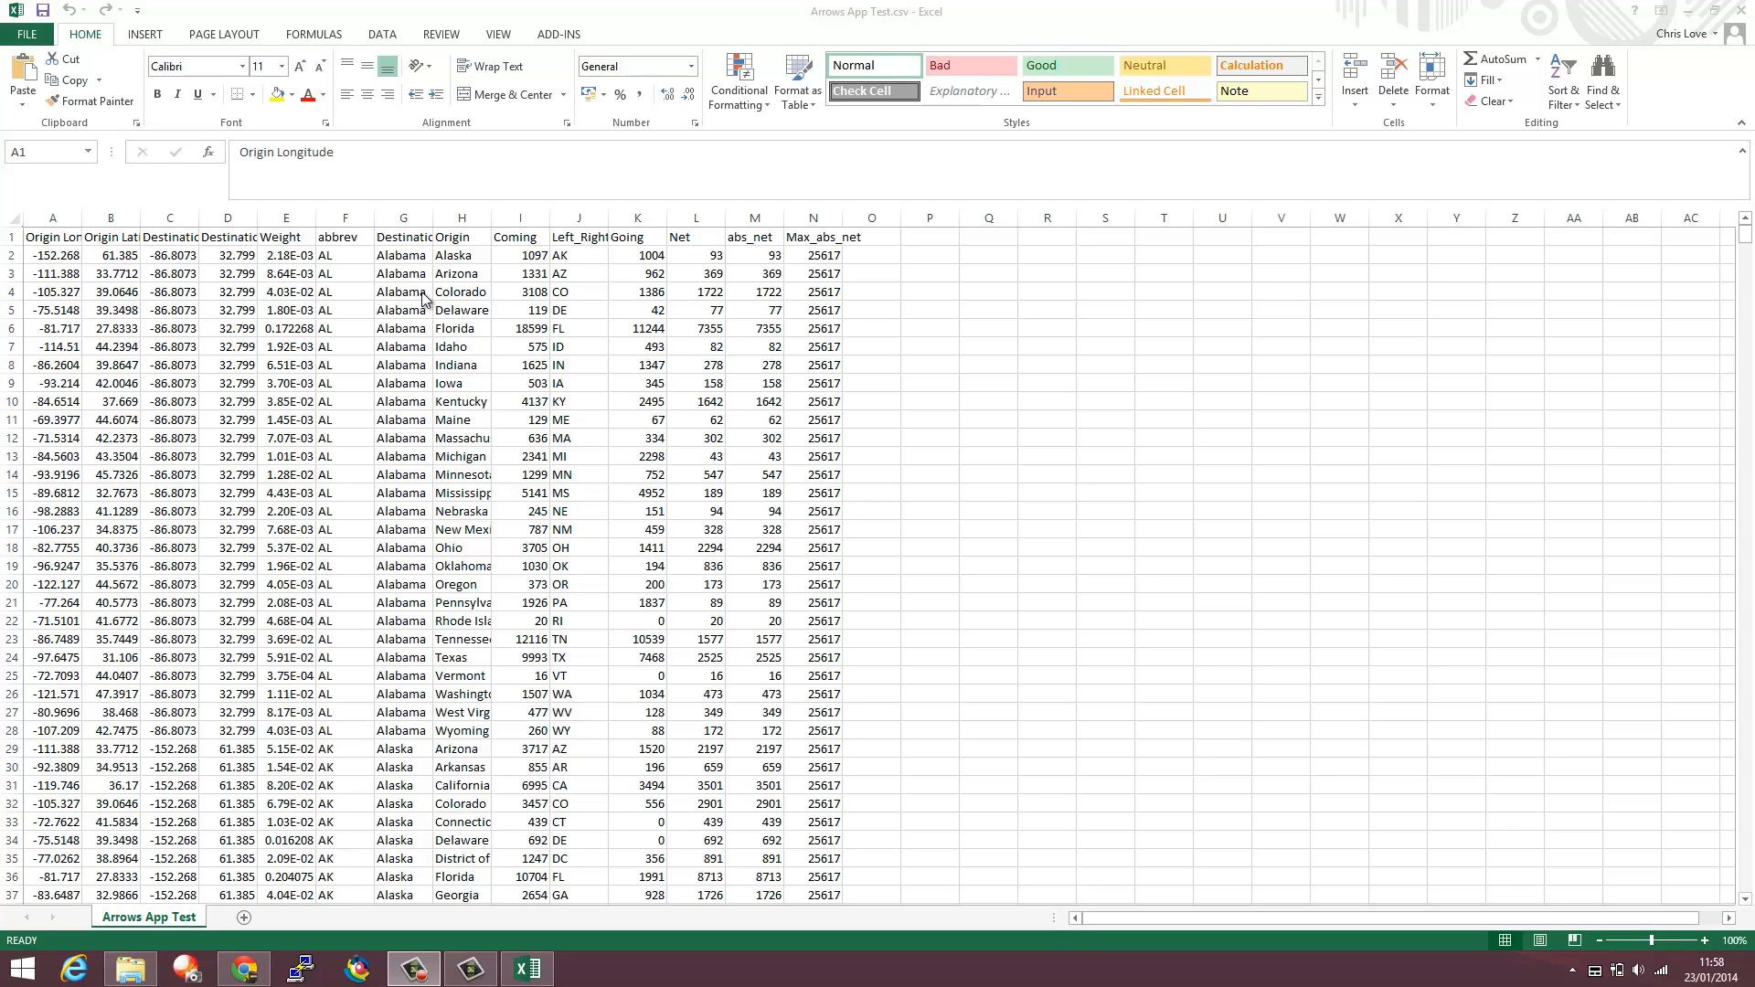
{"action": "mouse_move", "coordinate": [479, 340]}
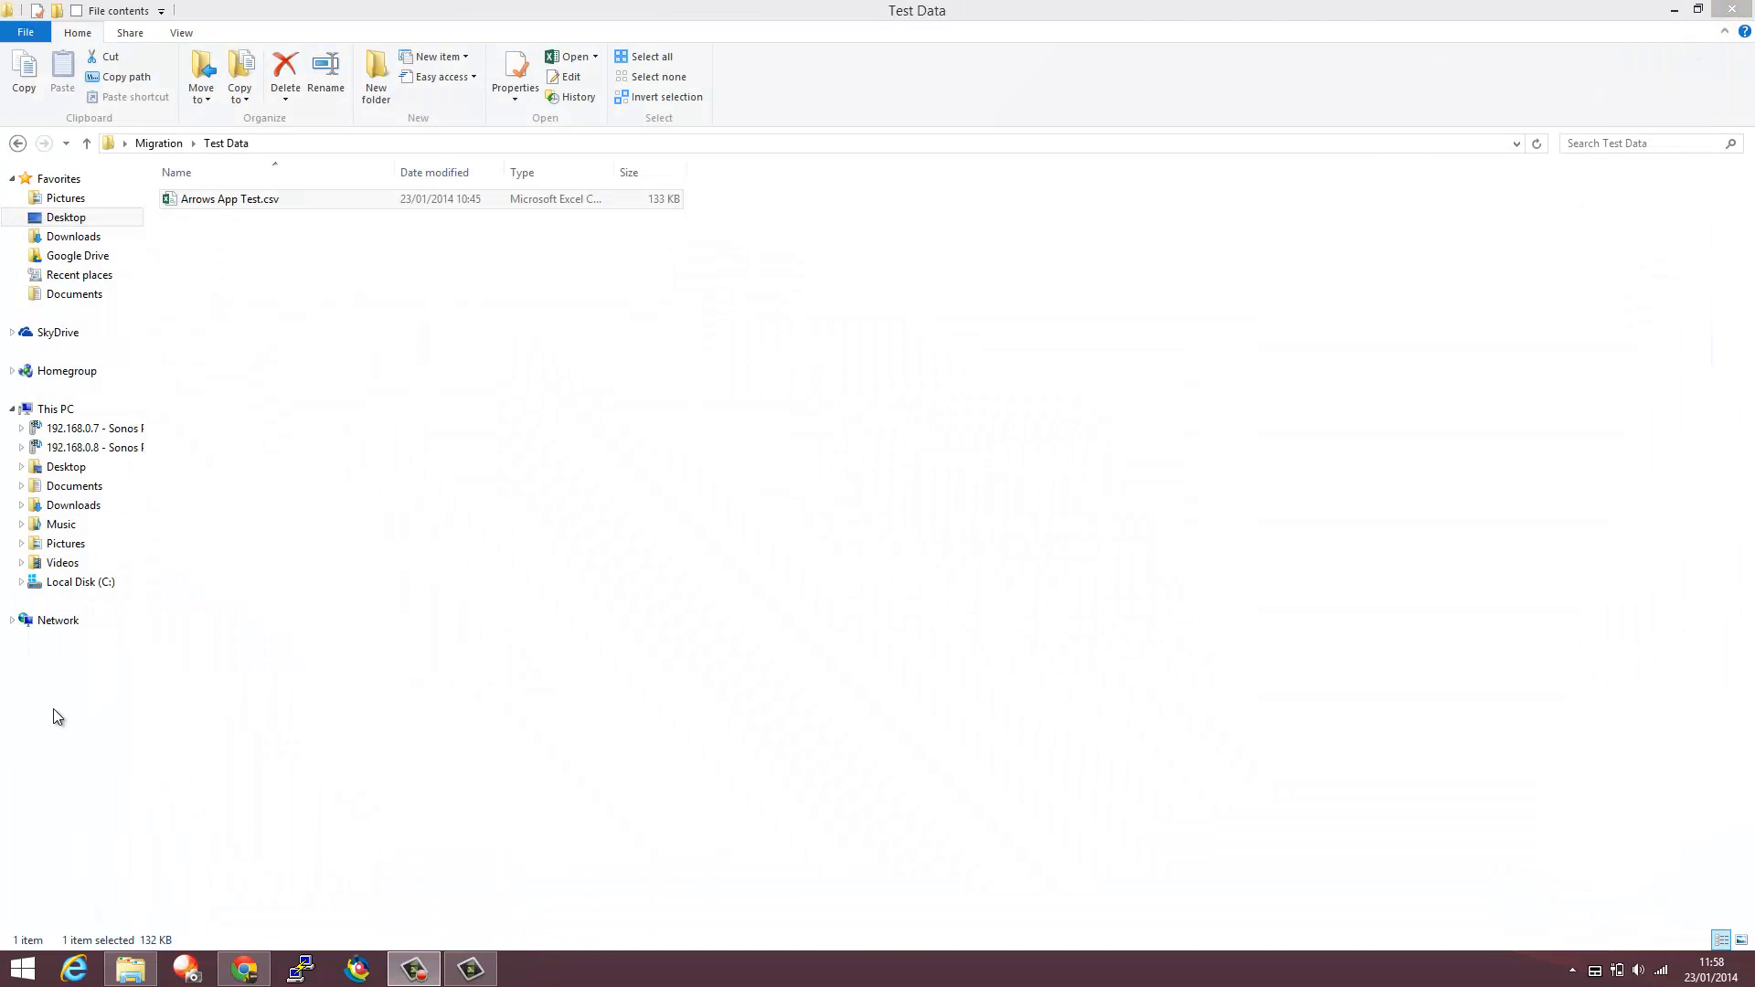
- Return to the gallery and open the Tableau Arrow Generation app from the public apps list
{"action": "left_click", "coordinate": [242, 968]}
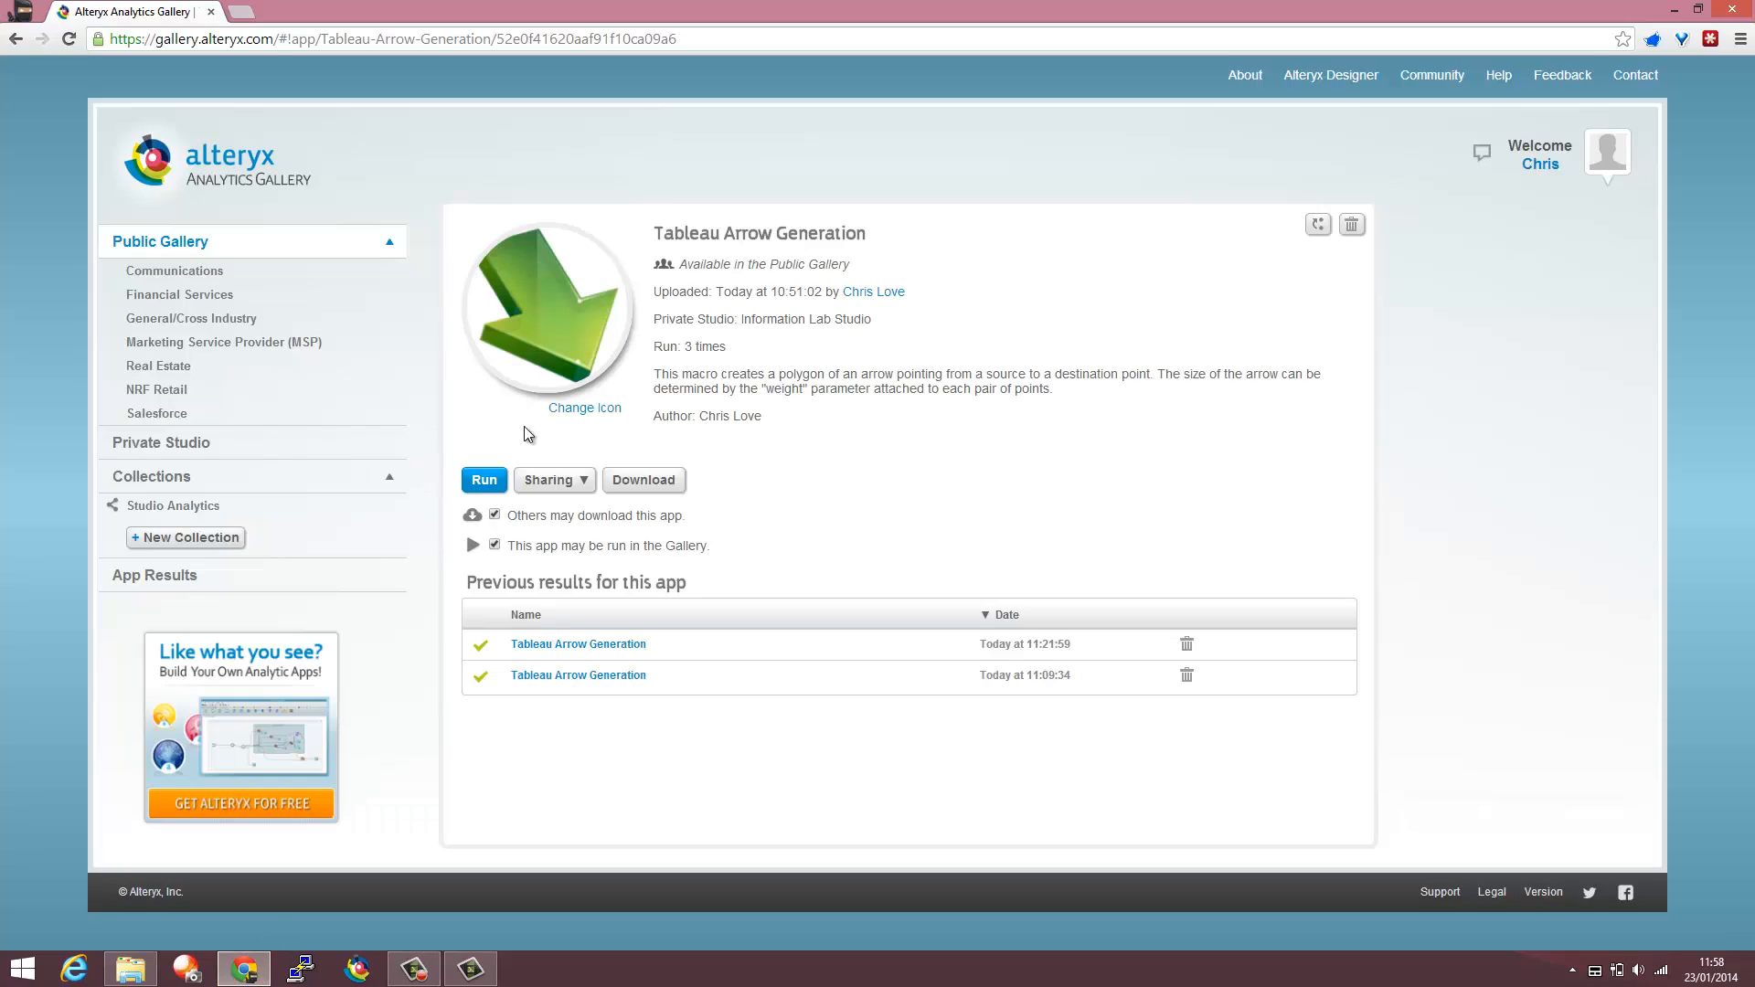
{"action": "mouse_move", "coordinate": [1106, 337]}
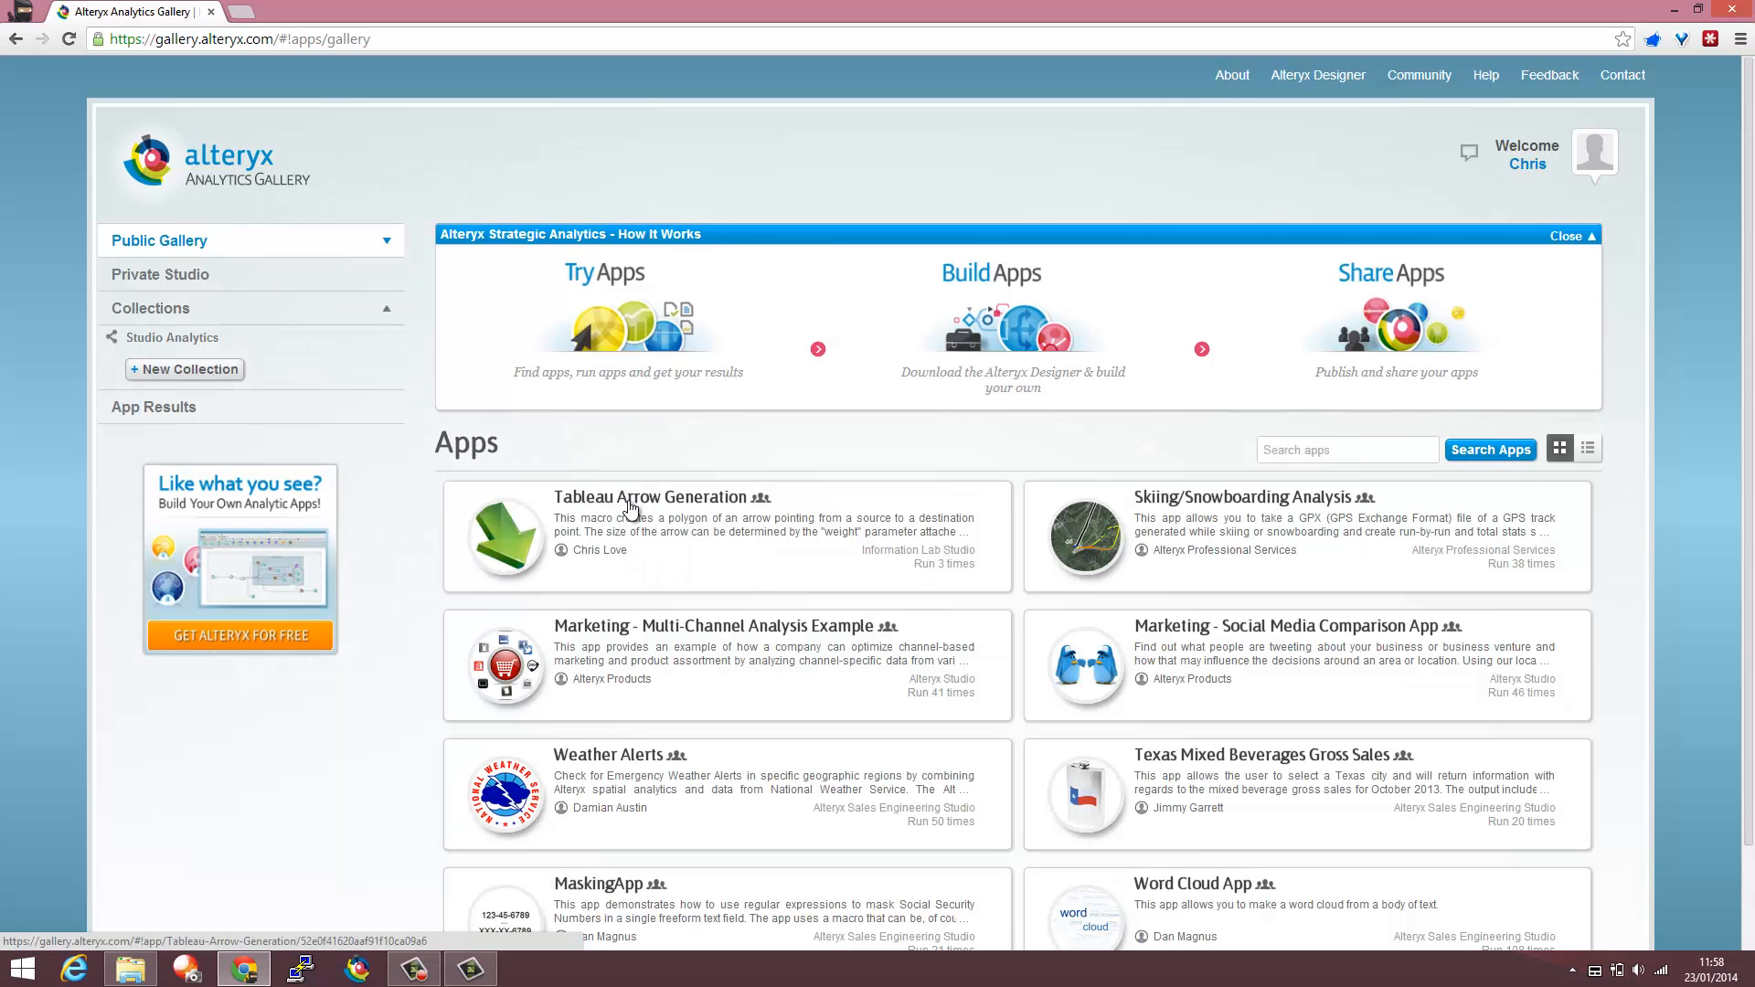
{"action": "left_click", "coordinate": [652, 497]}
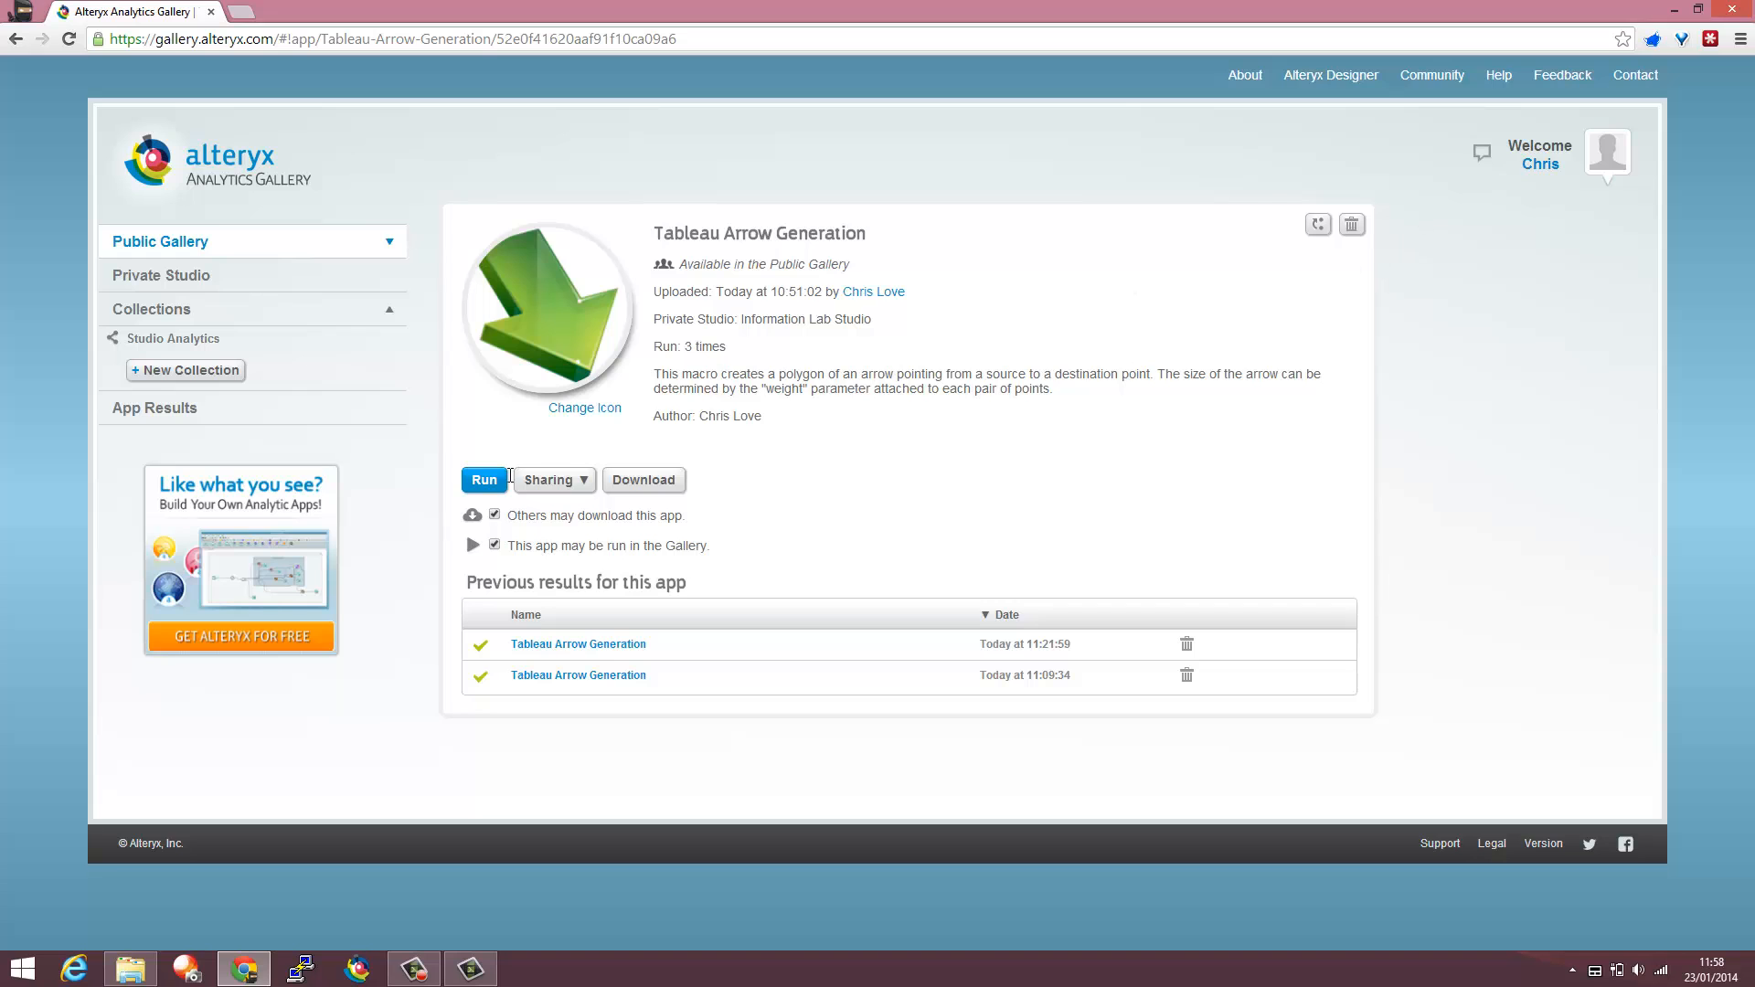
- Start a run and upload Arrows App Test.csv as the app's data file
{"action": "left_click", "coordinate": [484, 480]}
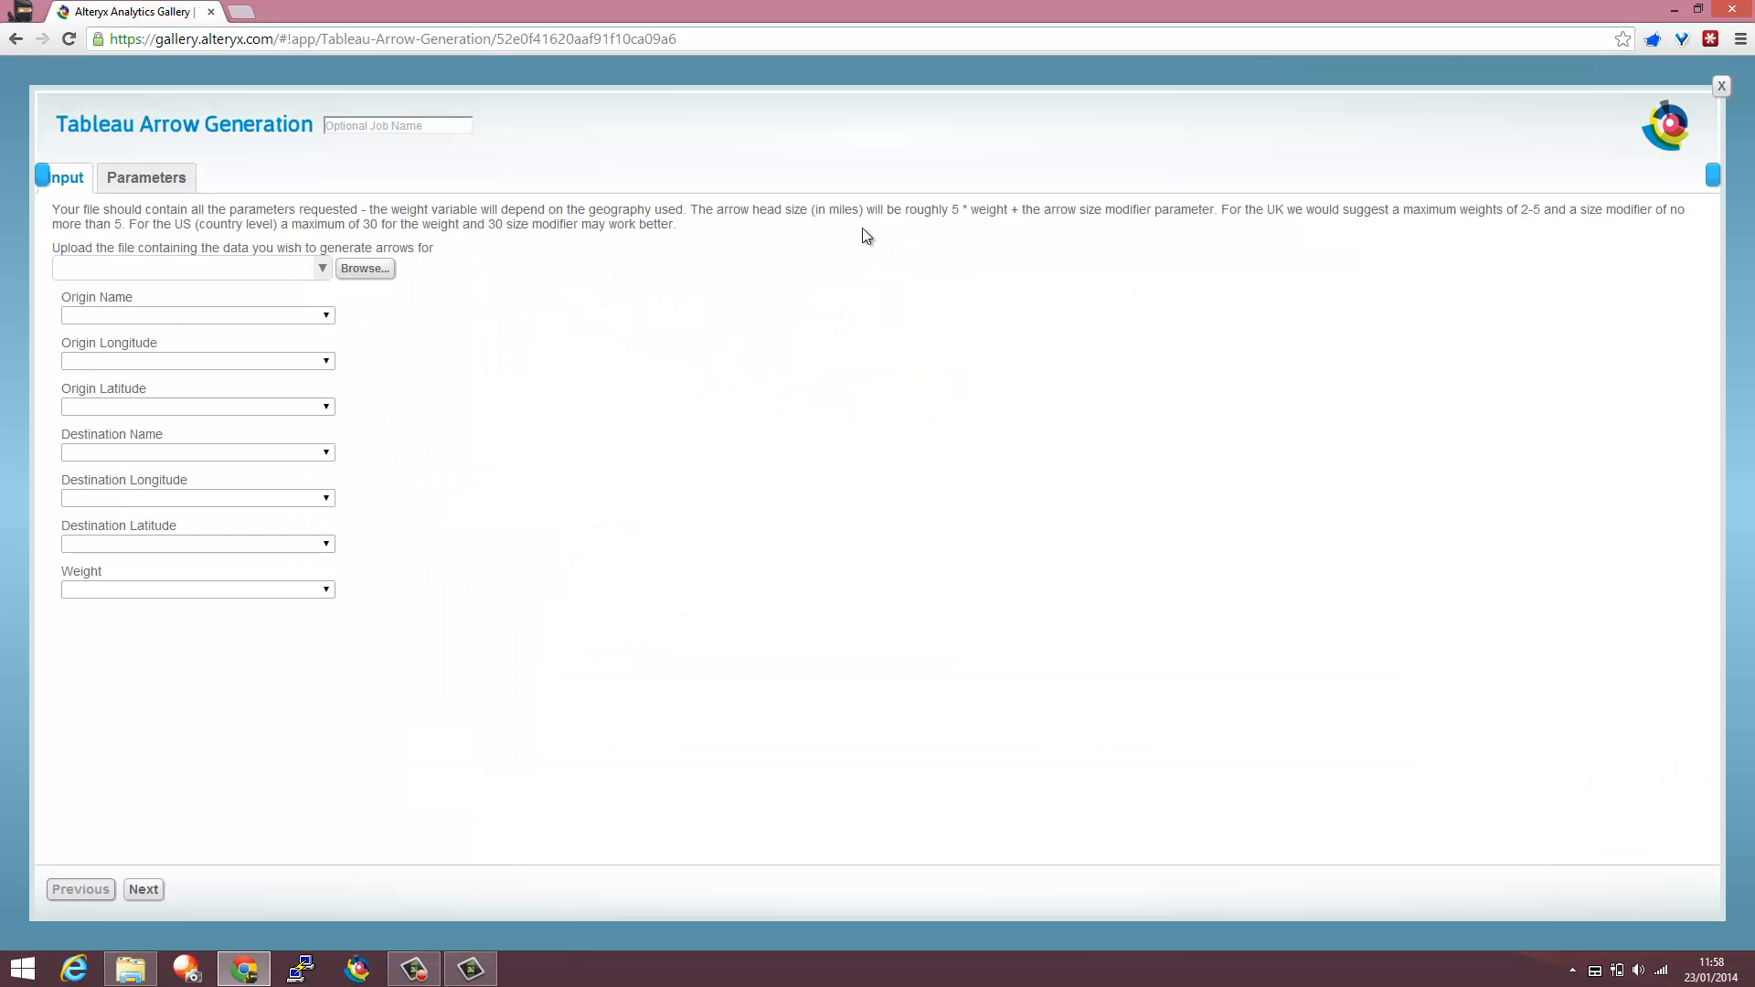
{"action": "left_click", "coordinate": [364, 268]}
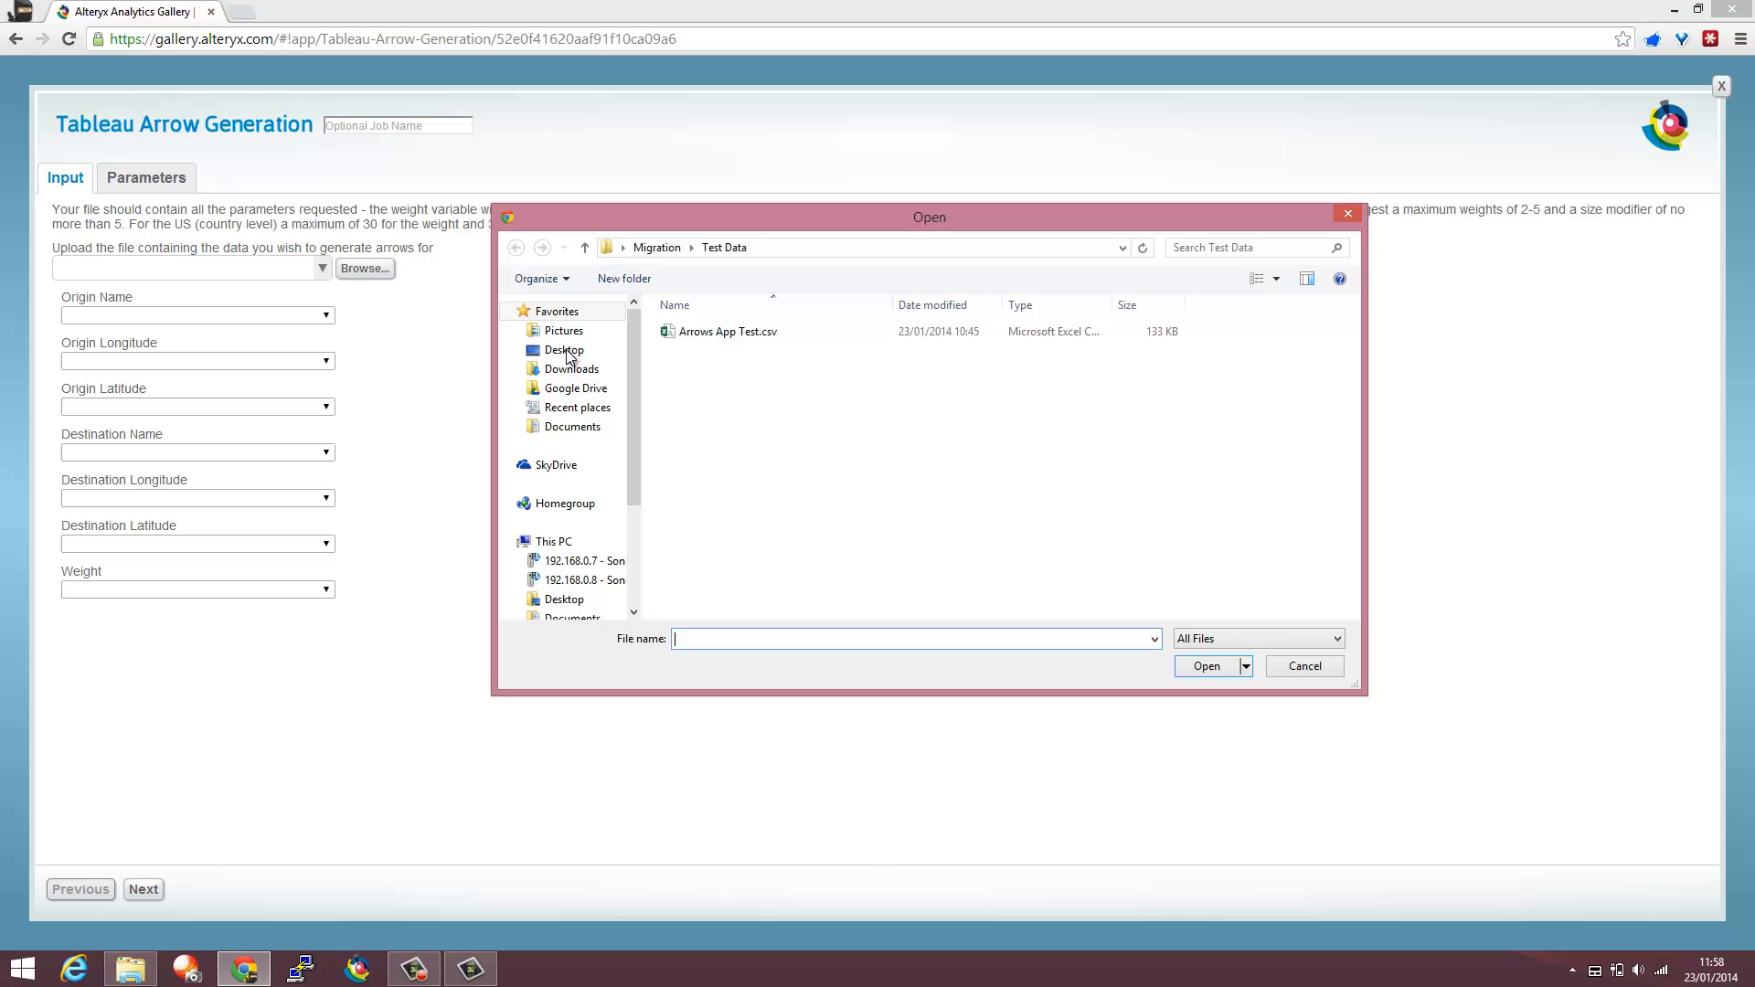
{"action": "left_click", "coordinate": [1206, 666]}
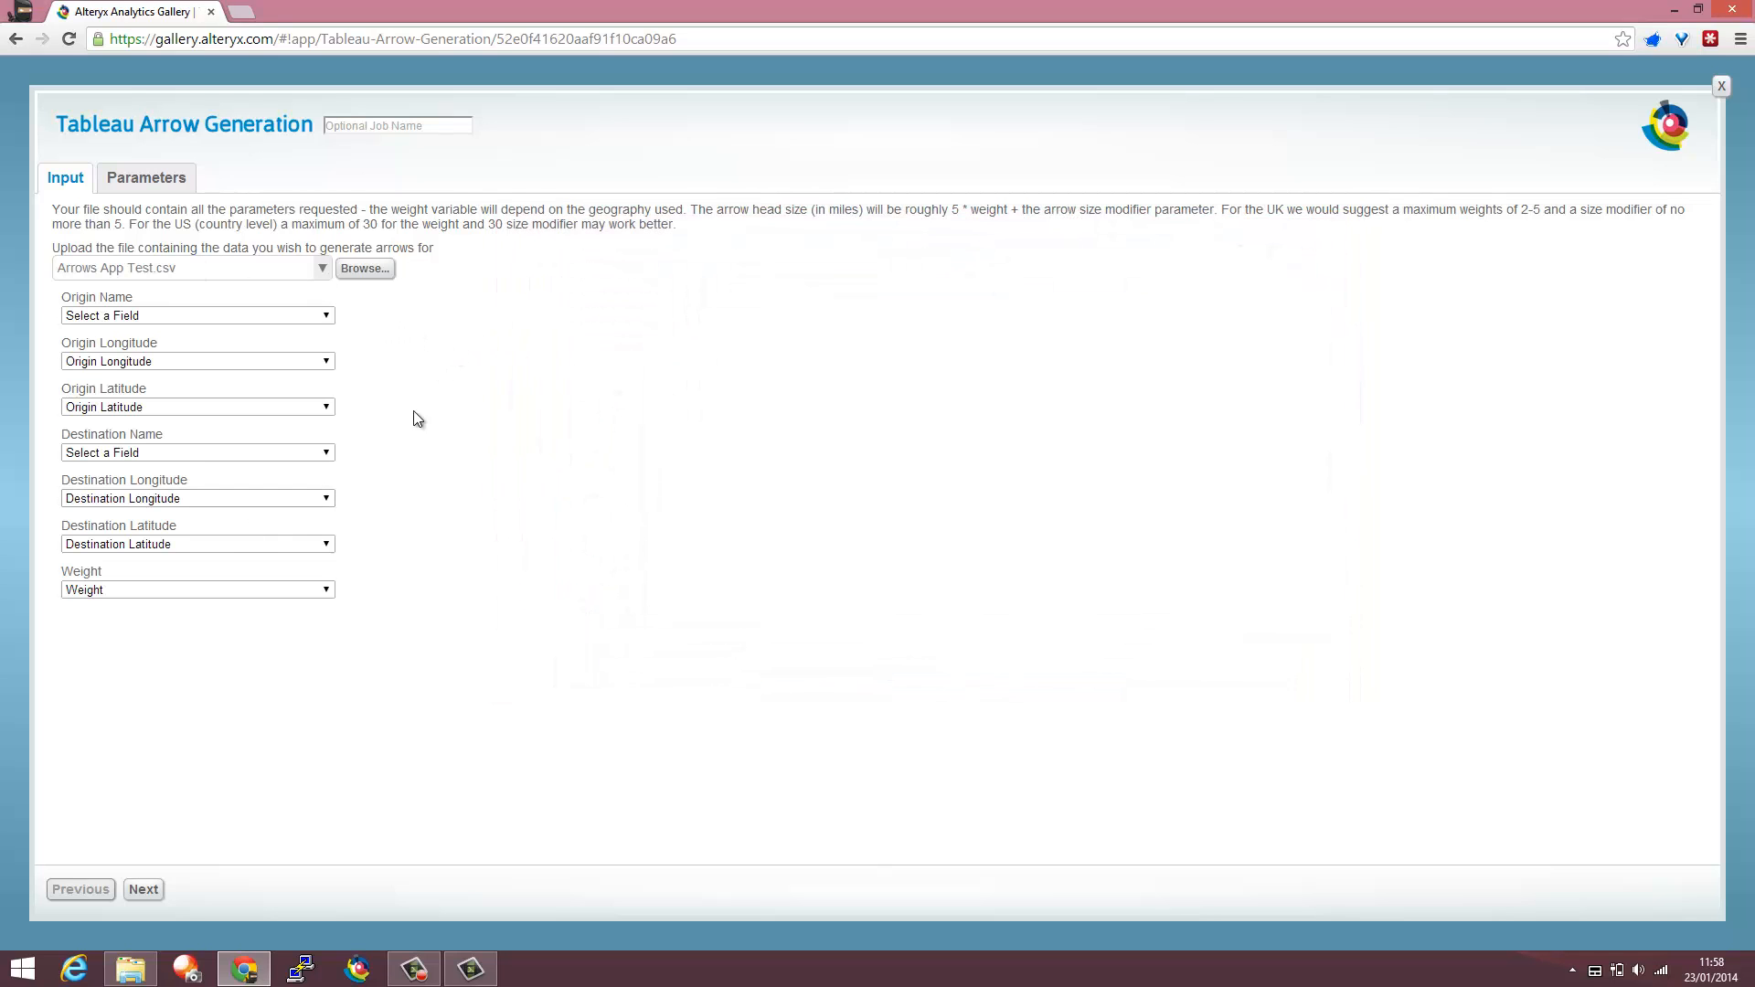
- Map Origin Name to the Origin field and Destination Name to Destination
{"action": "left_click", "coordinate": [197, 315]}
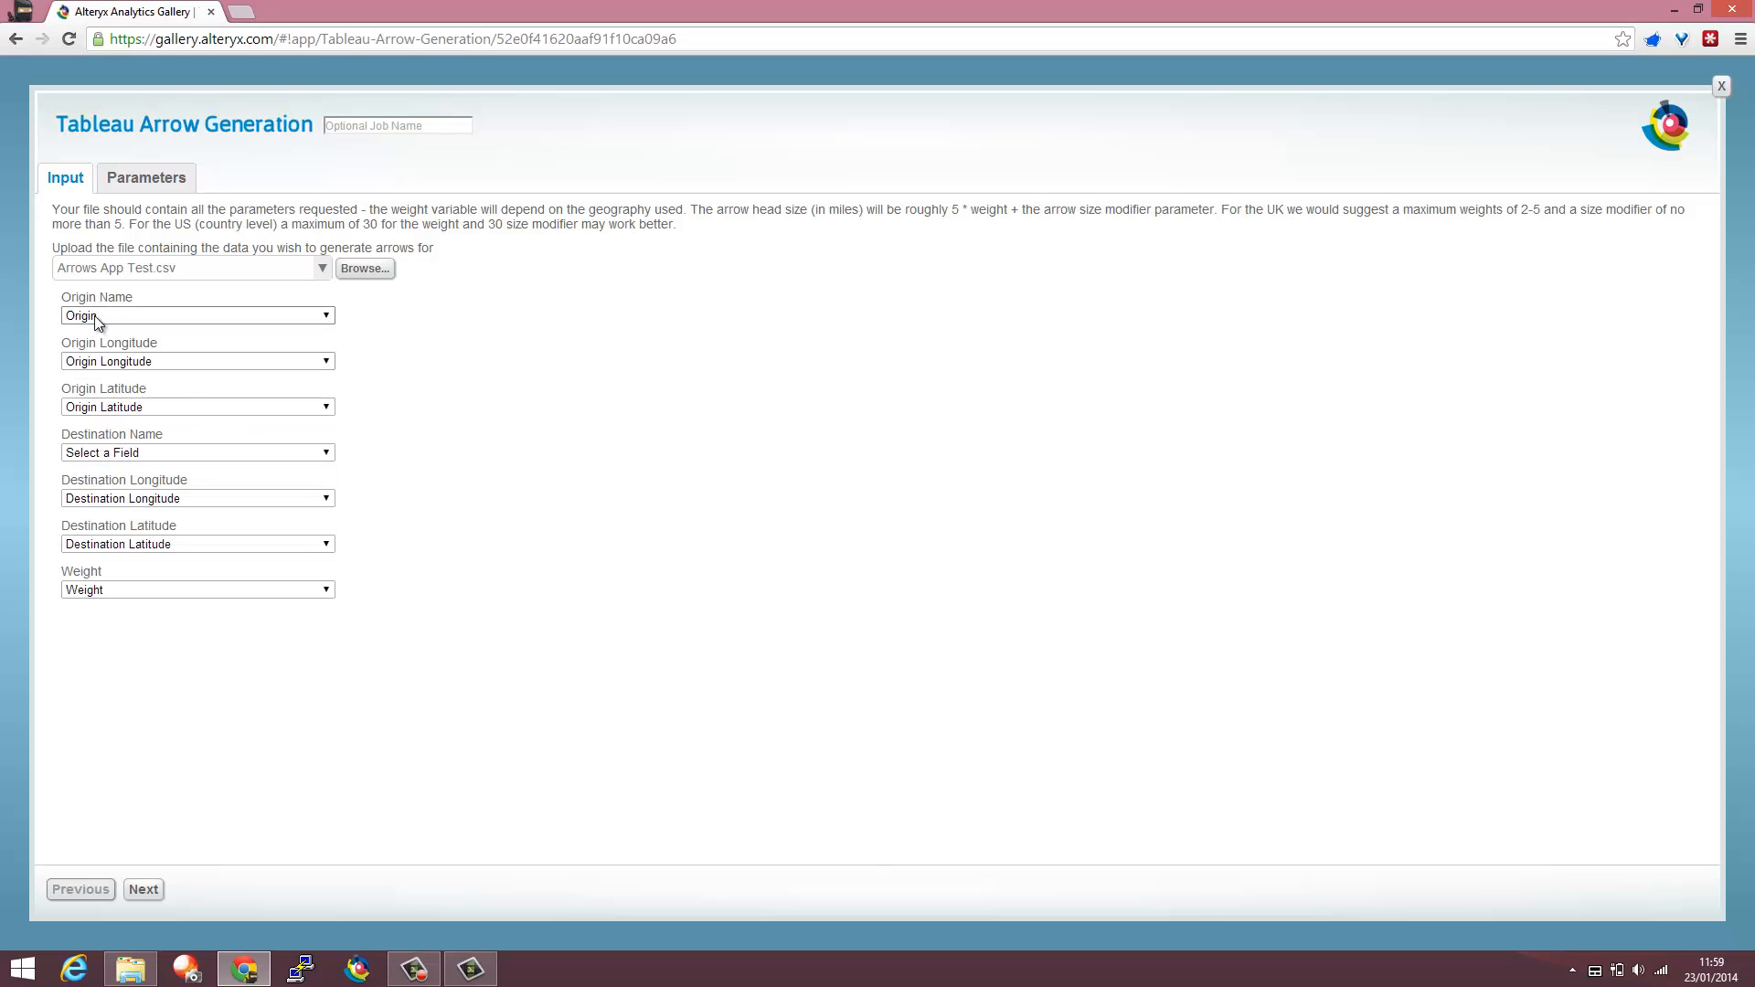
{"action": "left_click", "coordinate": [195, 452]}
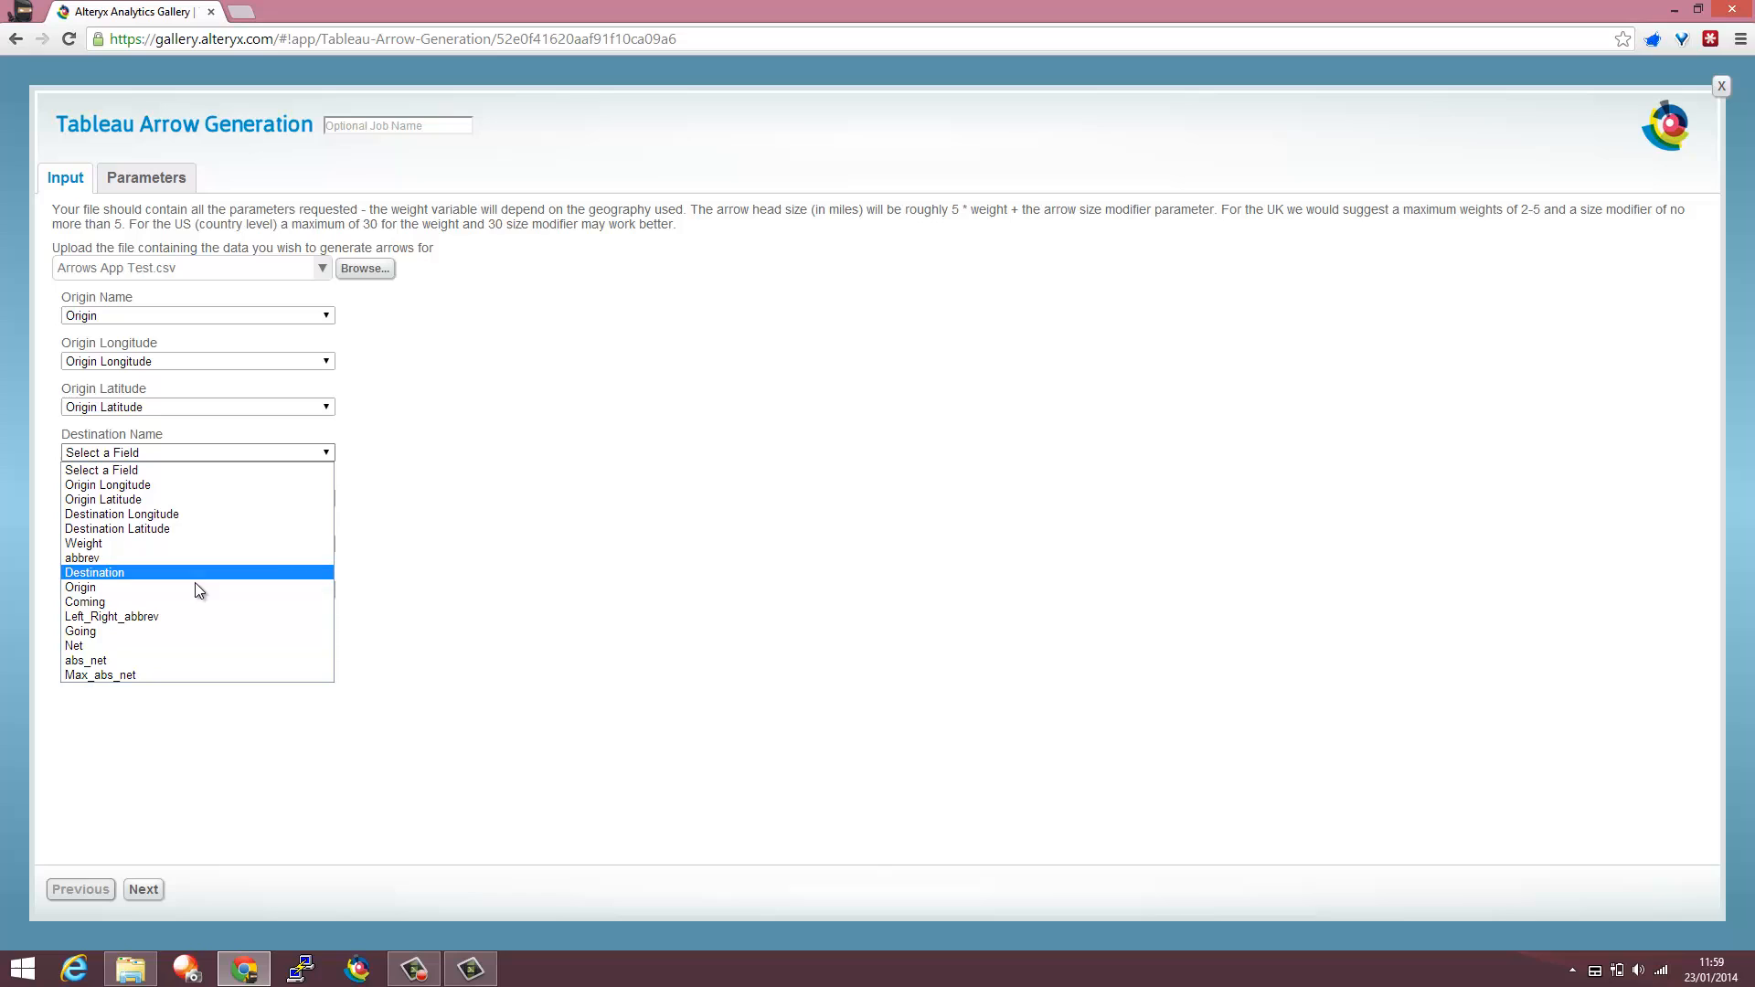
{"action": "left_click", "coordinate": [94, 573]}
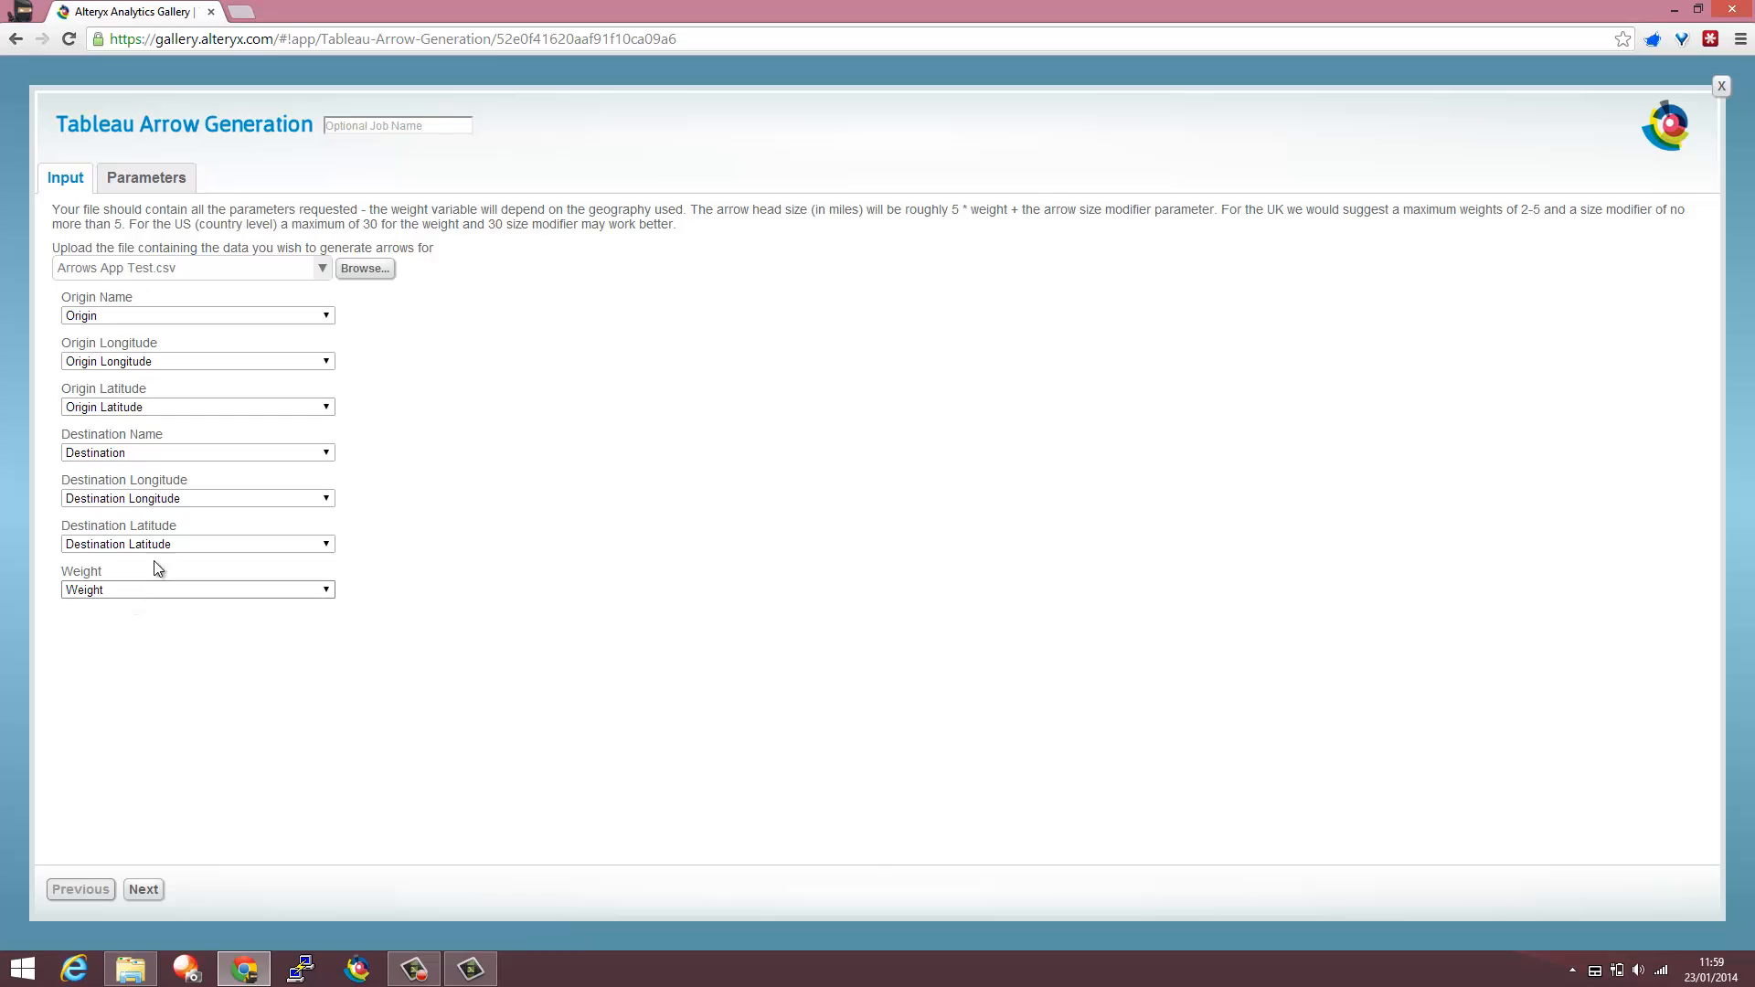
- Advance to the Parameters step, leaving Arrow Size Modifier at 30
{"action": "left_click", "coordinate": [146, 177]}
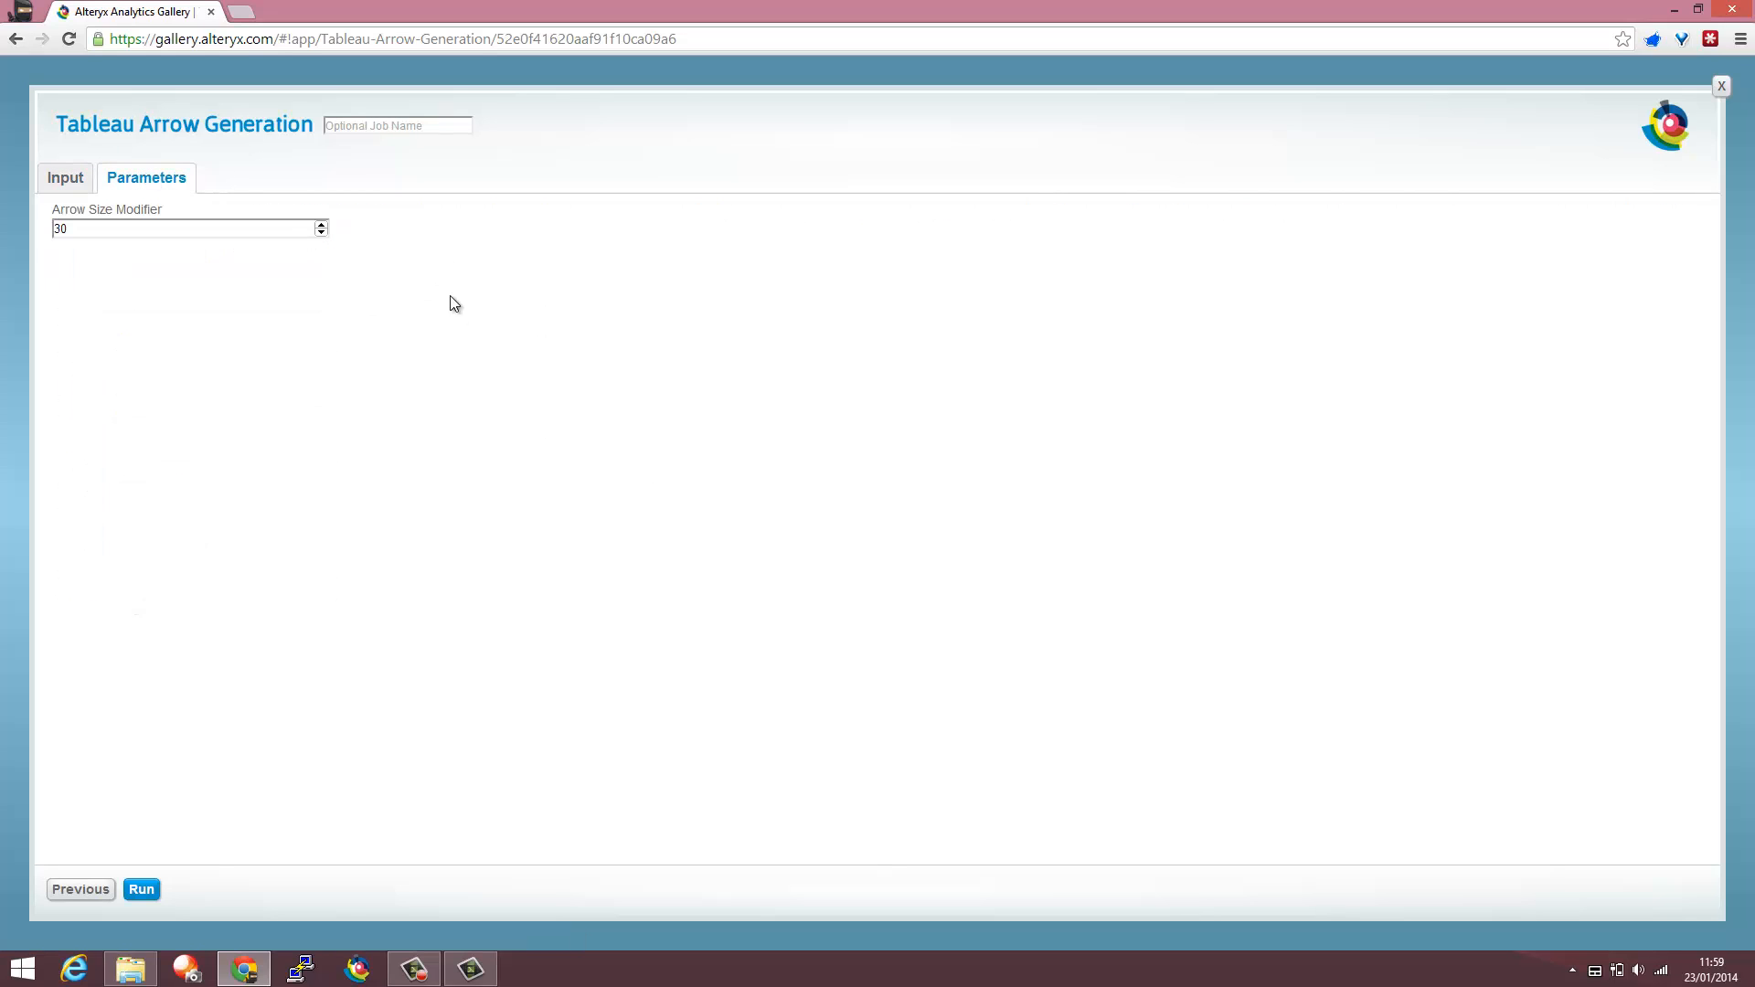
{"action": "mouse_move", "coordinate": [544, 385]}
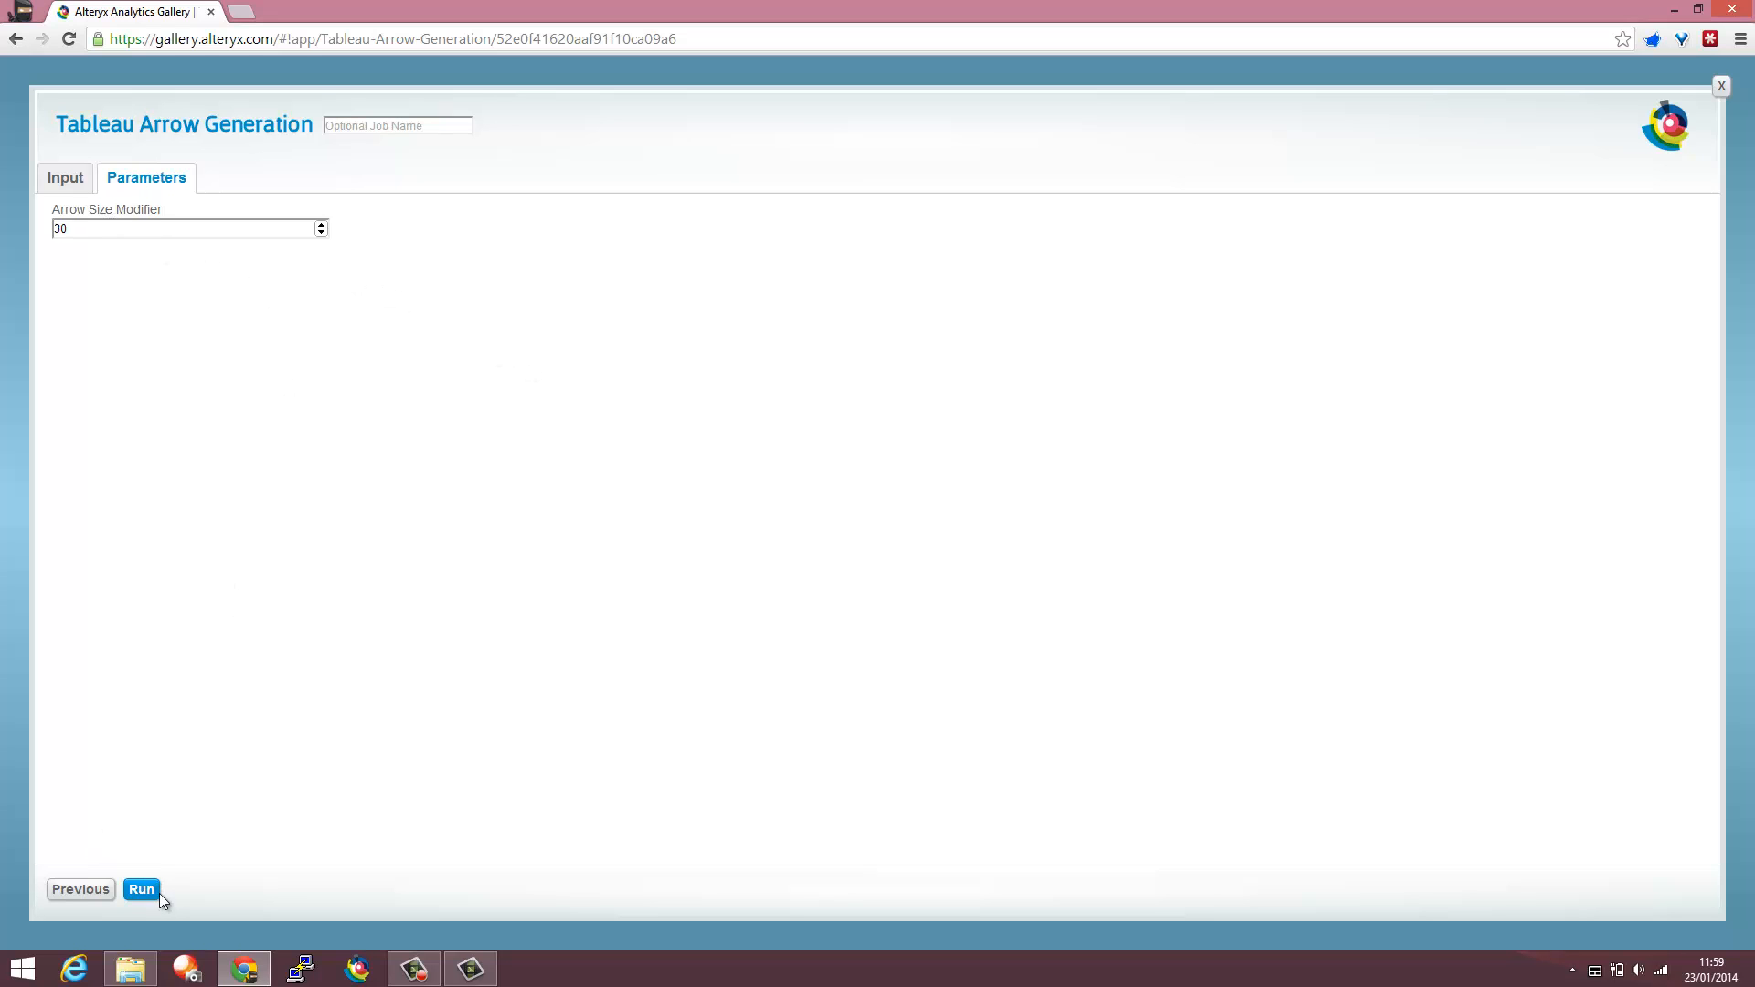
- Run the app, download the Arrows (1).tde output, and open it in Tableau
{"action": "left_click", "coordinate": [141, 888]}
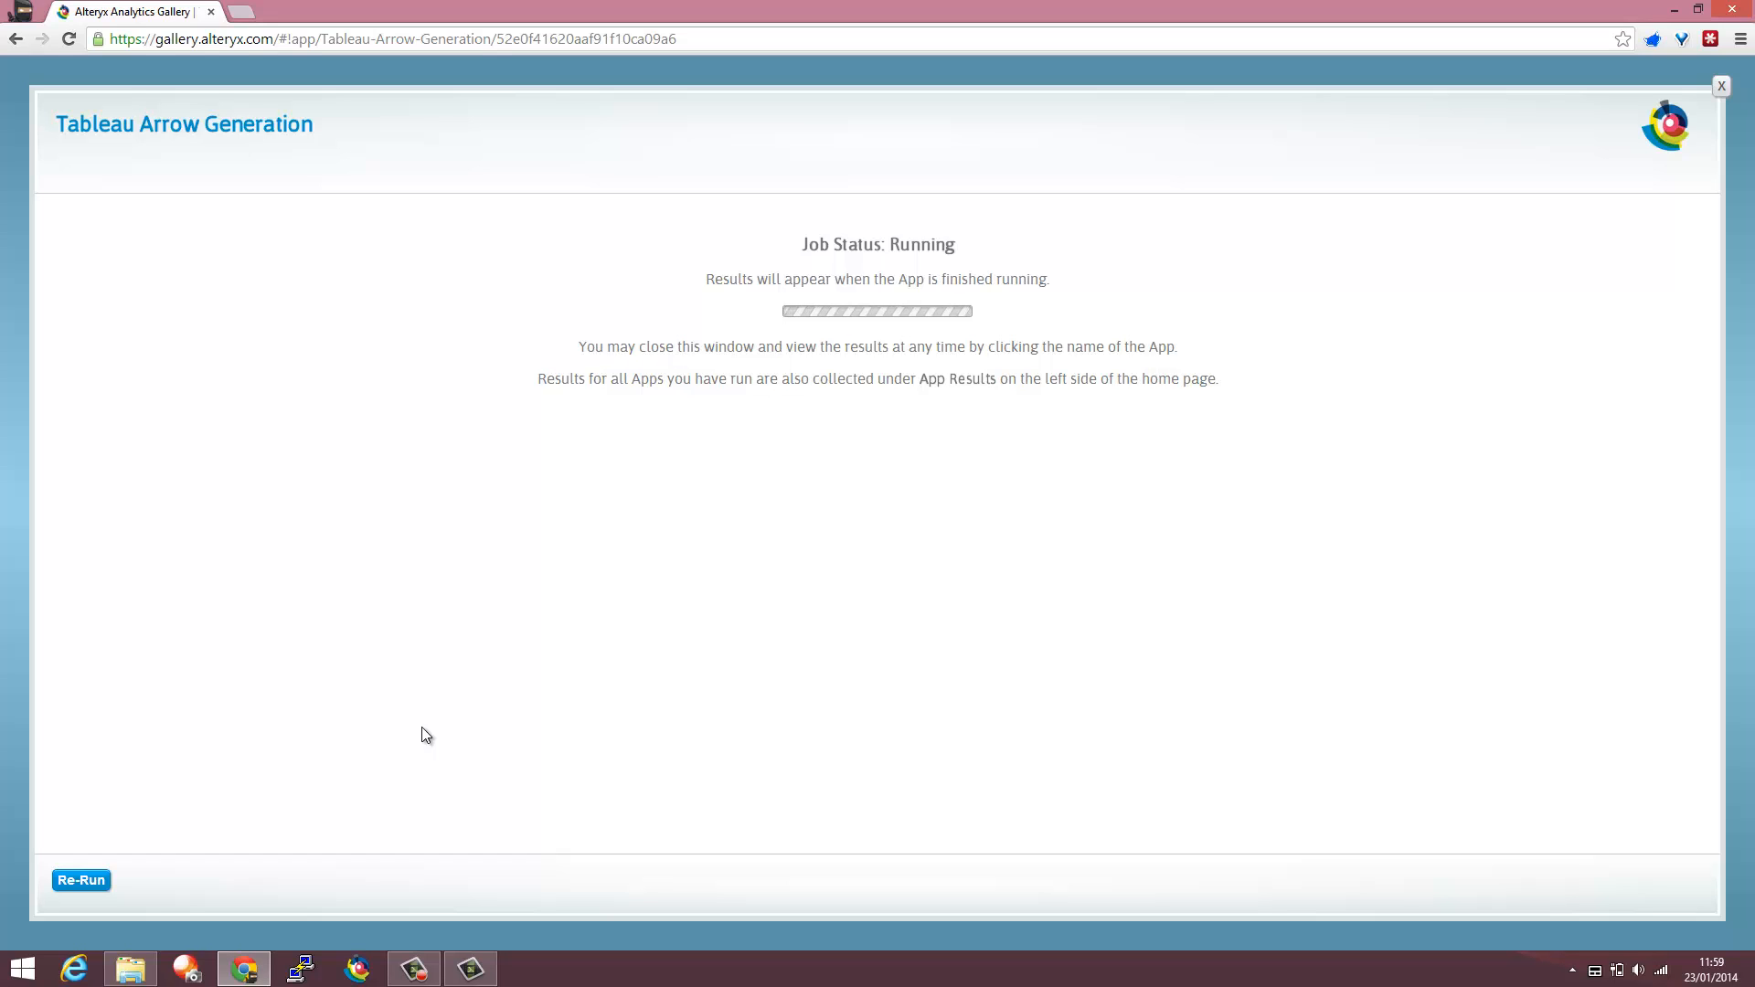
{"action": "mouse_move", "coordinate": [335, 560]}
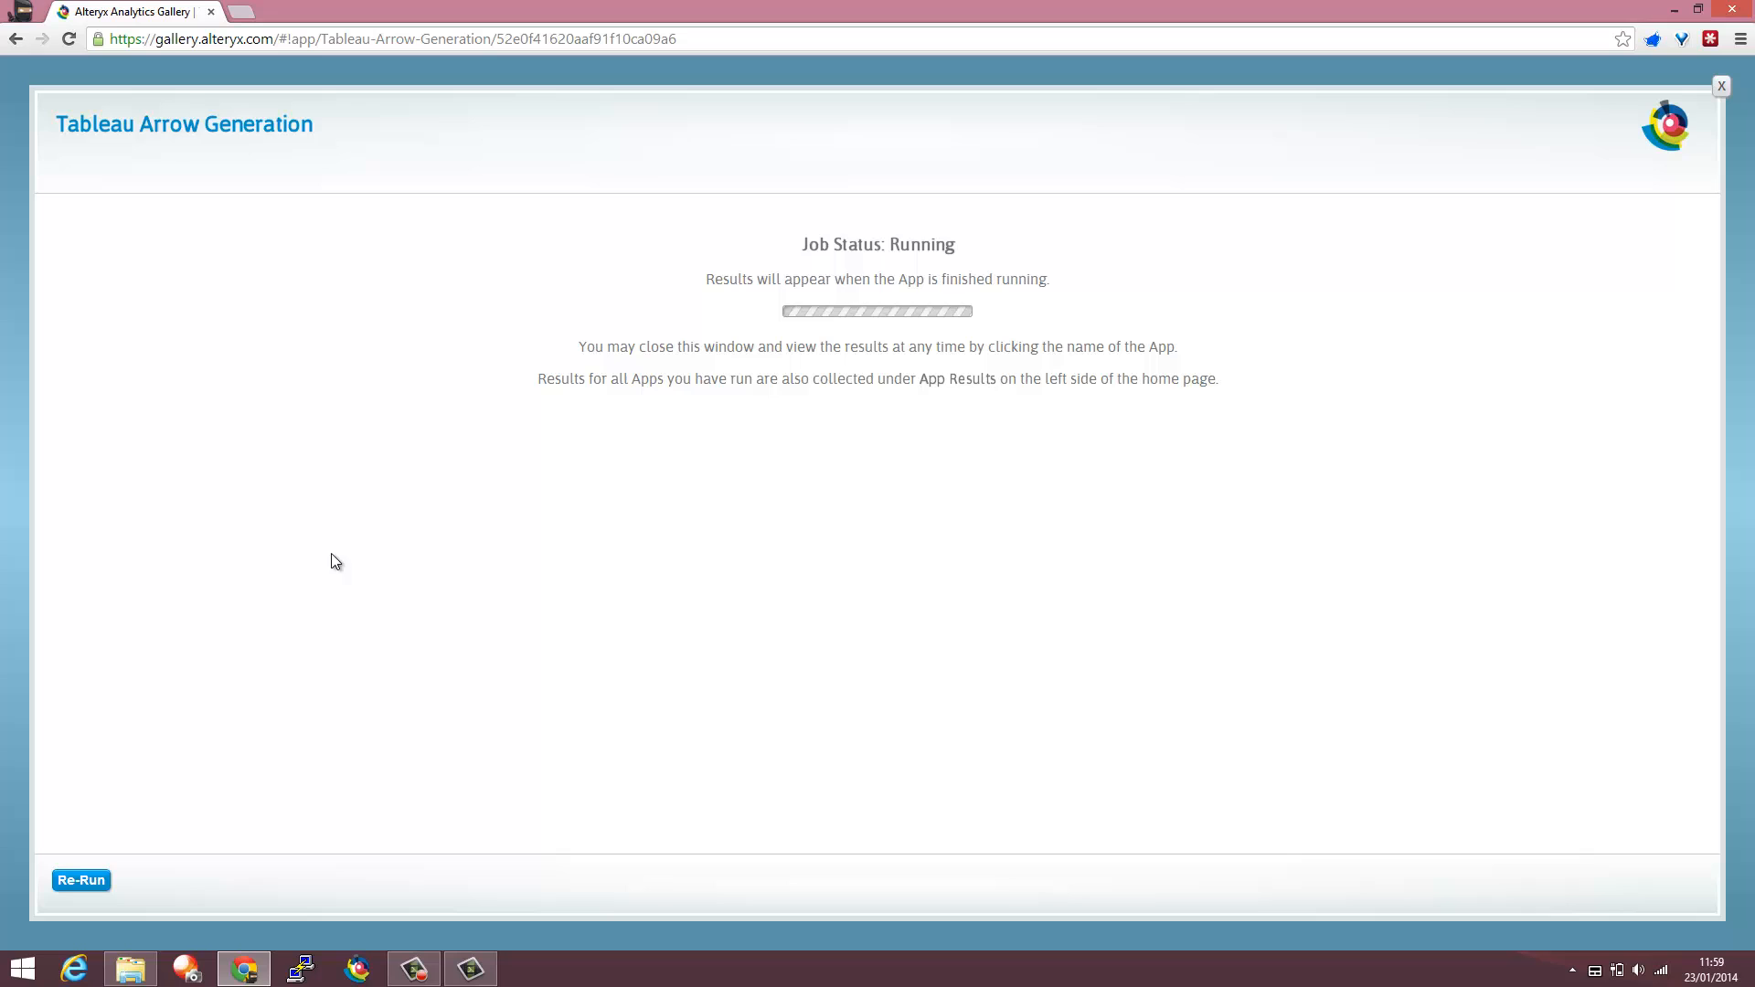
{"action": "mouse_move", "coordinate": [738, 493]}
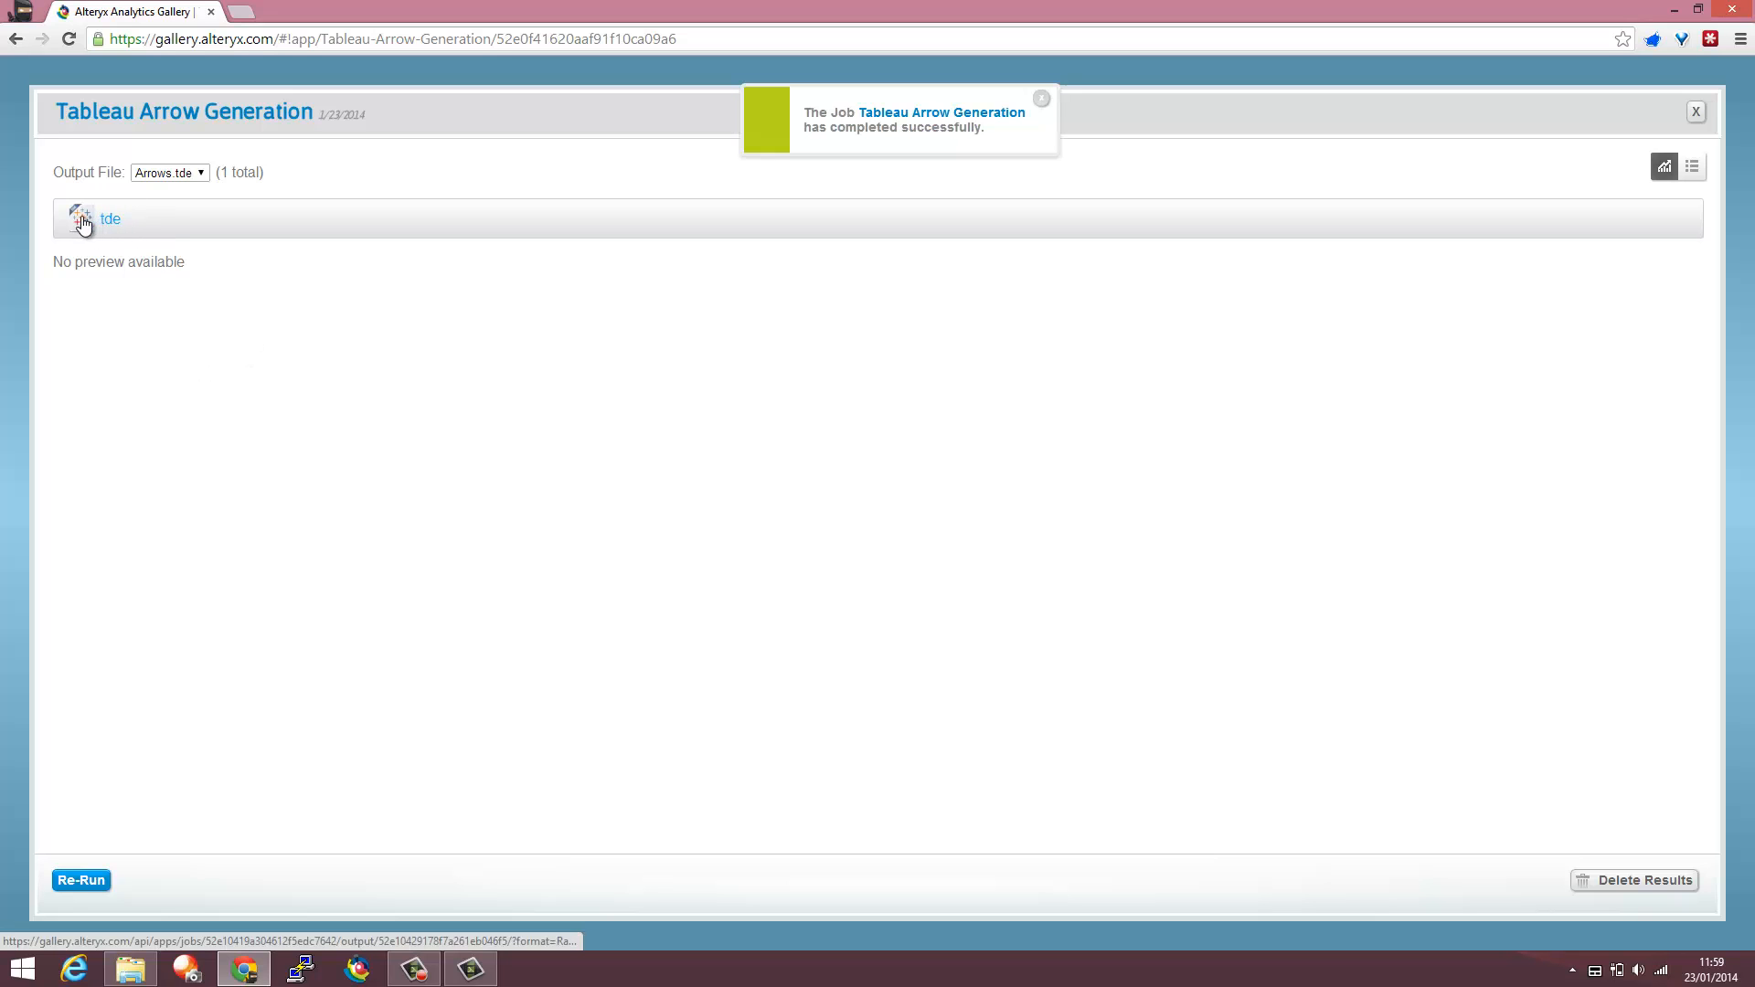
{"action": "left_click", "coordinate": [110, 219]}
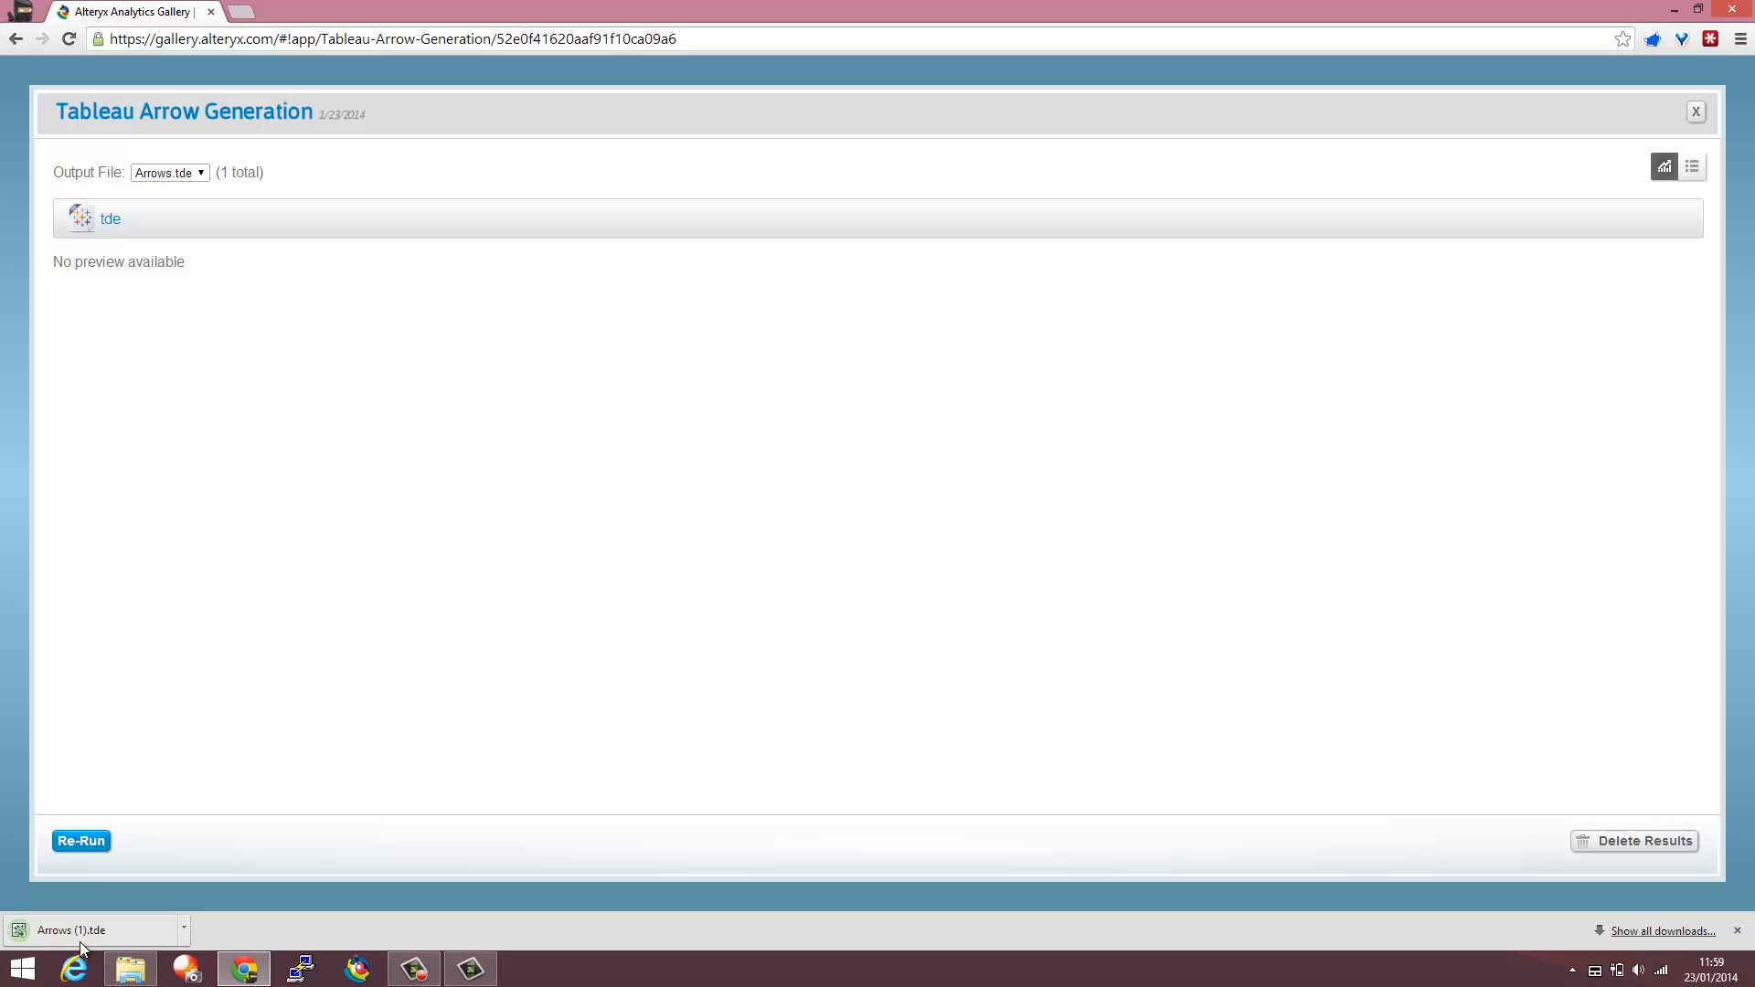
{"action": "left_click", "coordinate": [73, 931]}
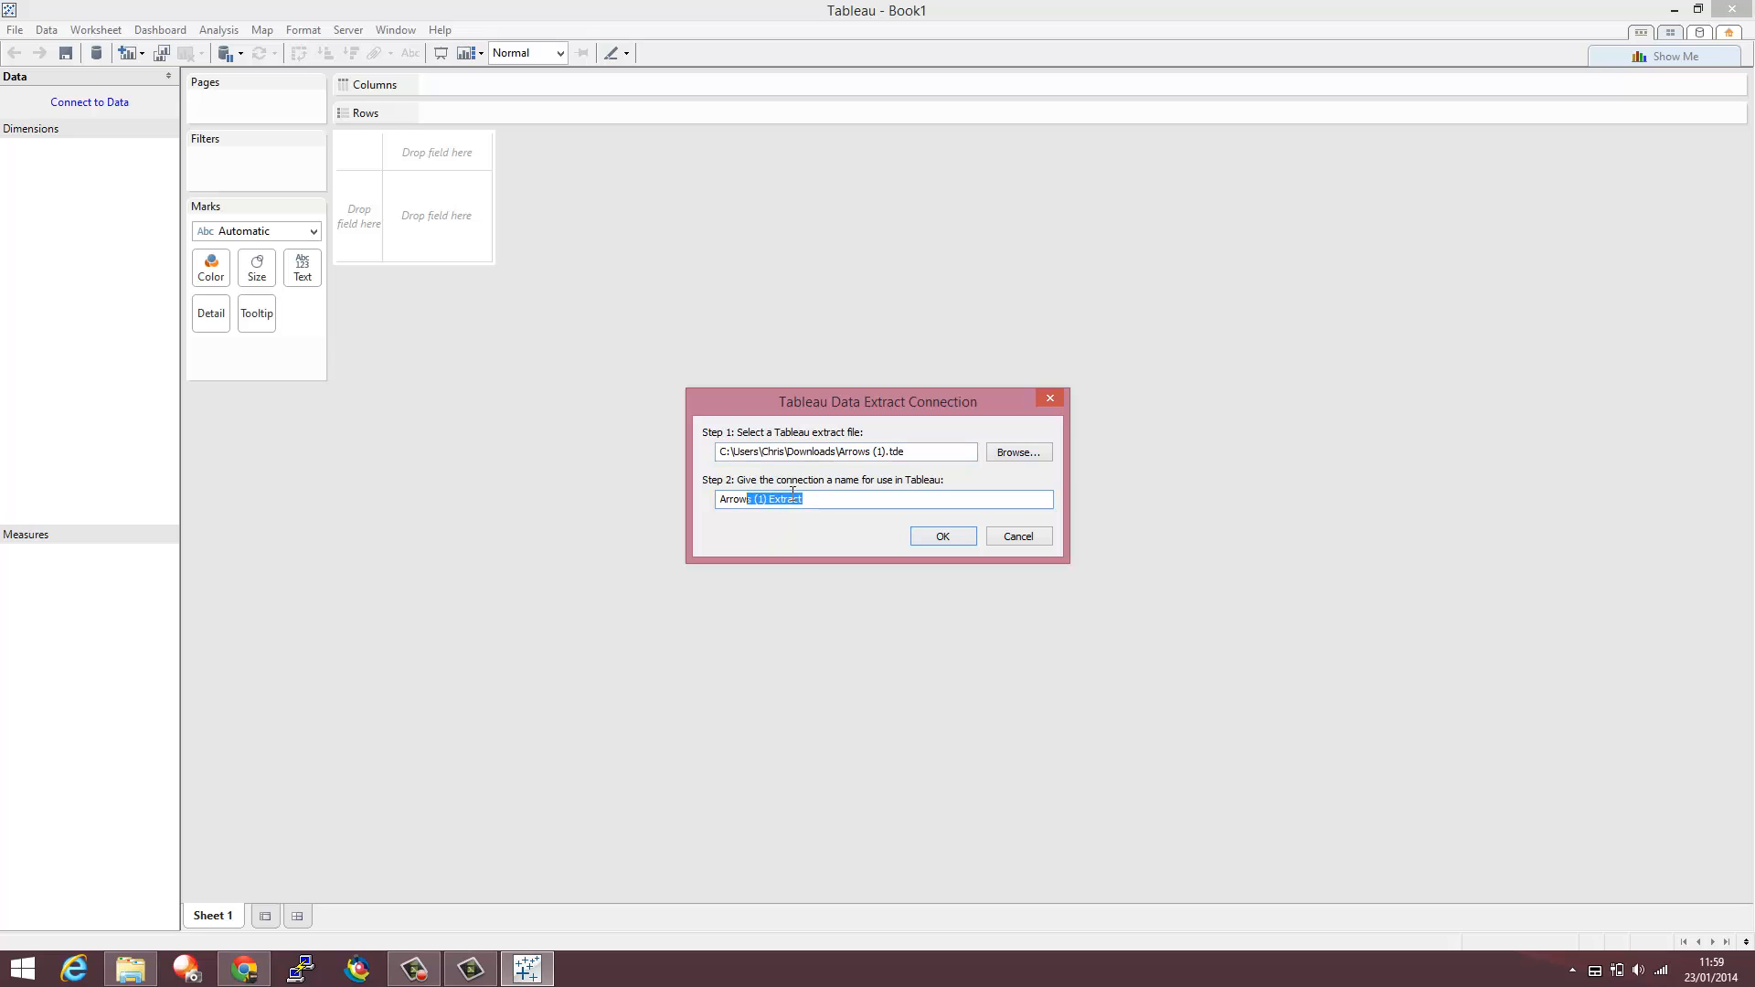
- Connect to the Arrows extract and set the mark type to Polygon
{"action": "left_click", "coordinate": [940, 537]}
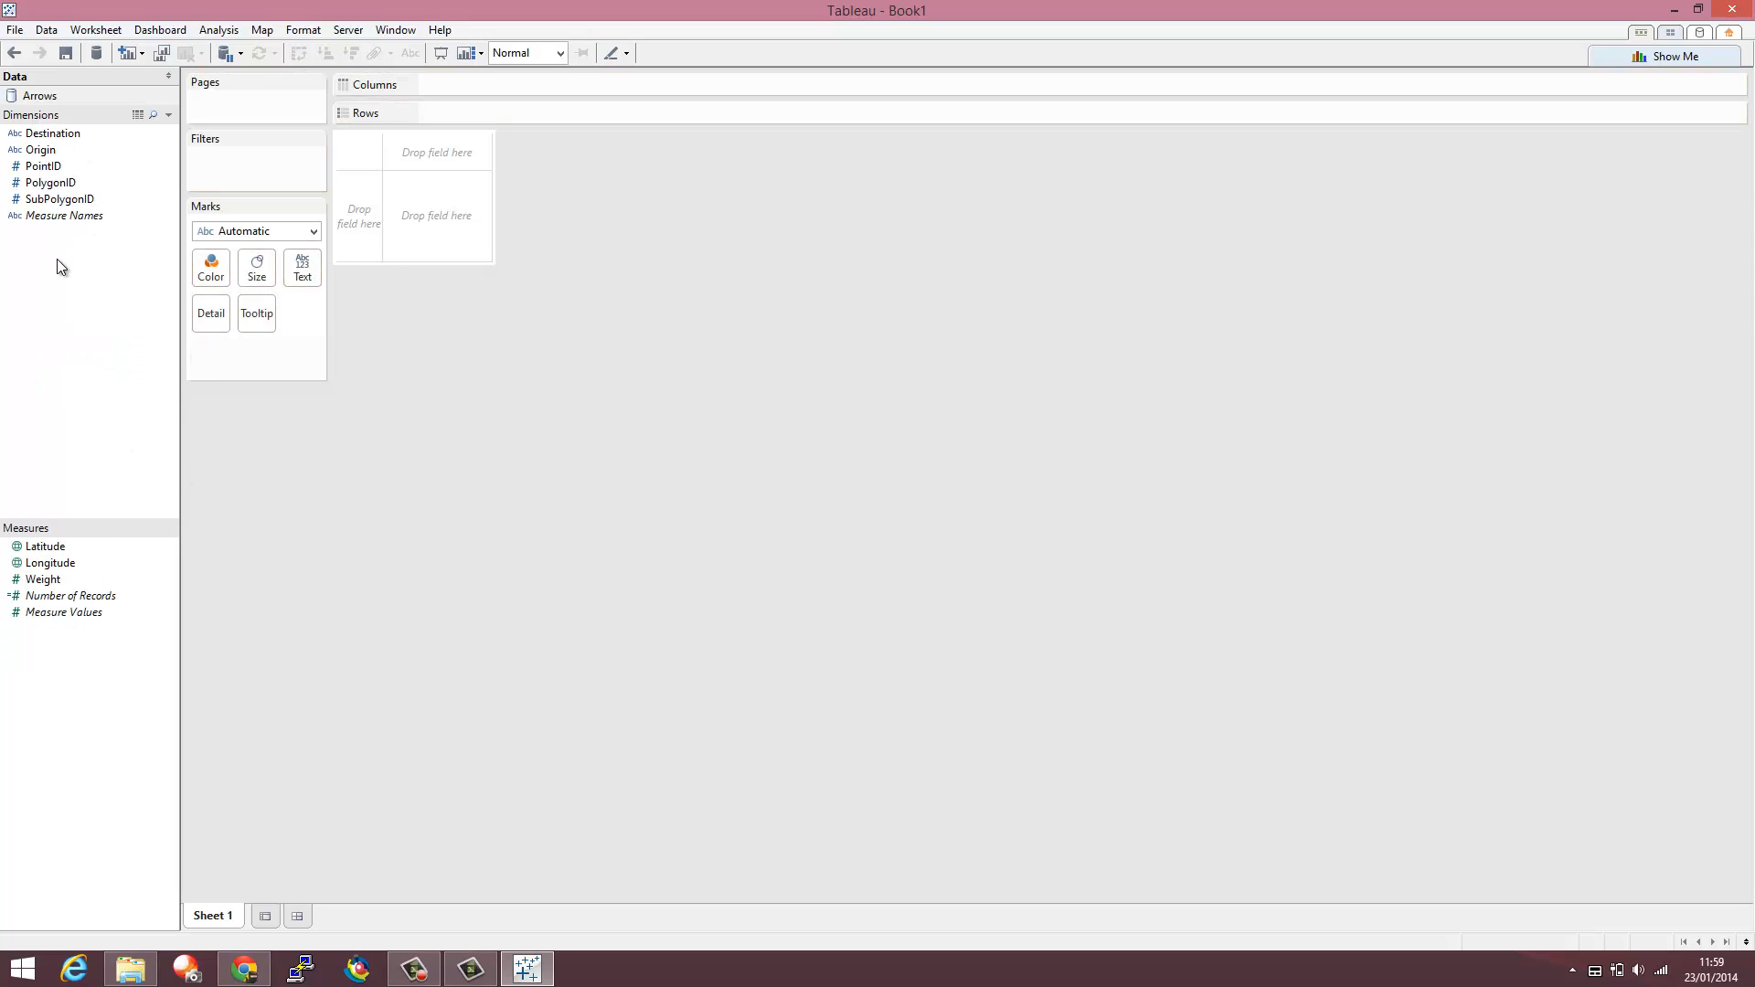
{"action": "left_click", "coordinate": [311, 231]}
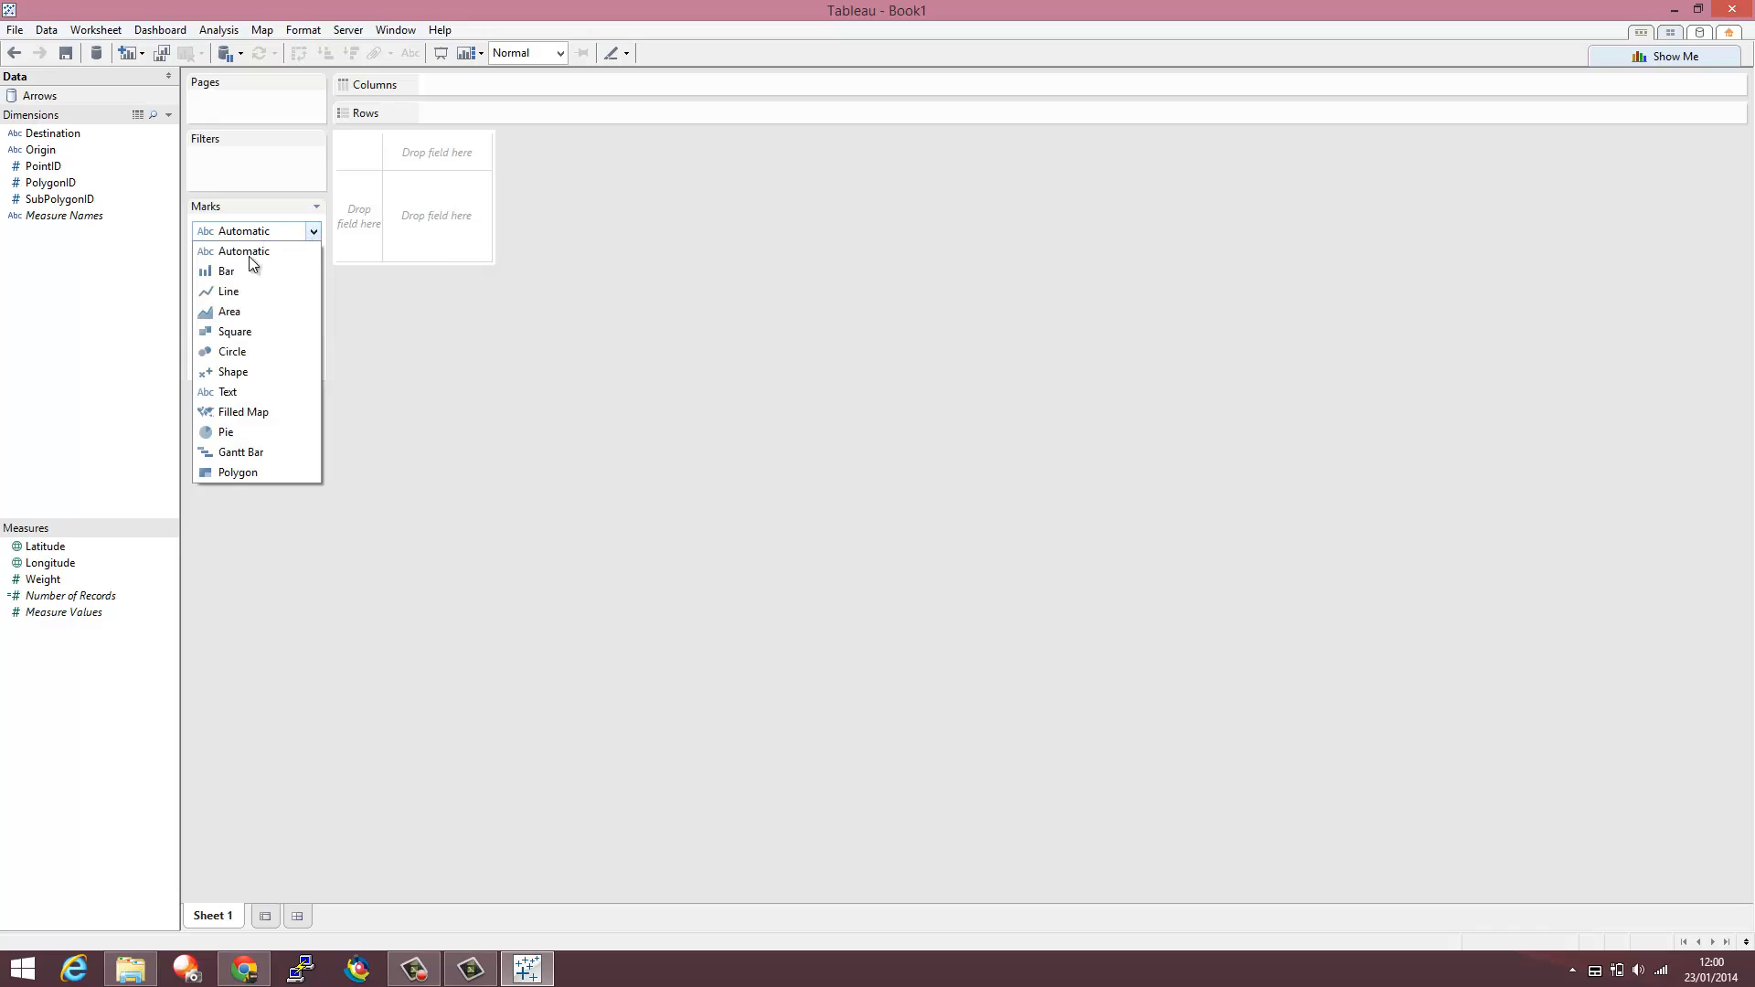
{"action": "left_click", "coordinate": [238, 472]}
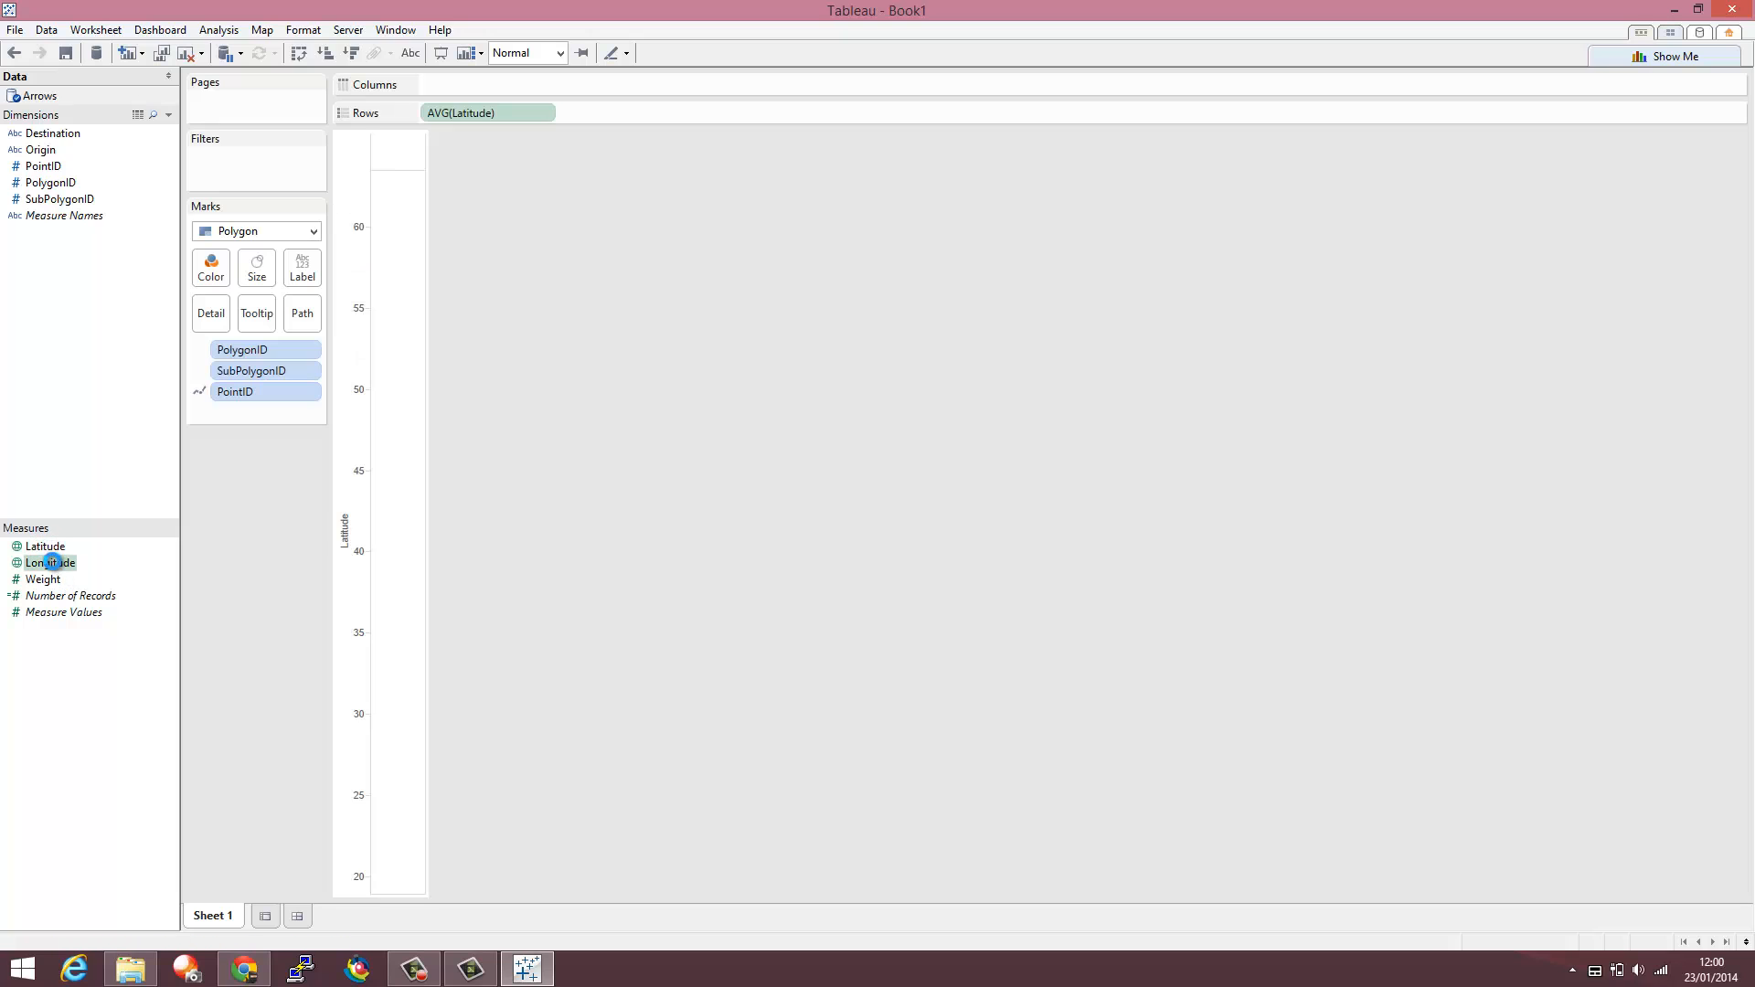
- Drag Longitude onto the Columns shelf to draw the arrow polygons on the map
{"action": "left_click_drag", "start_coordinate": [51, 562], "coordinate": [488, 84]}
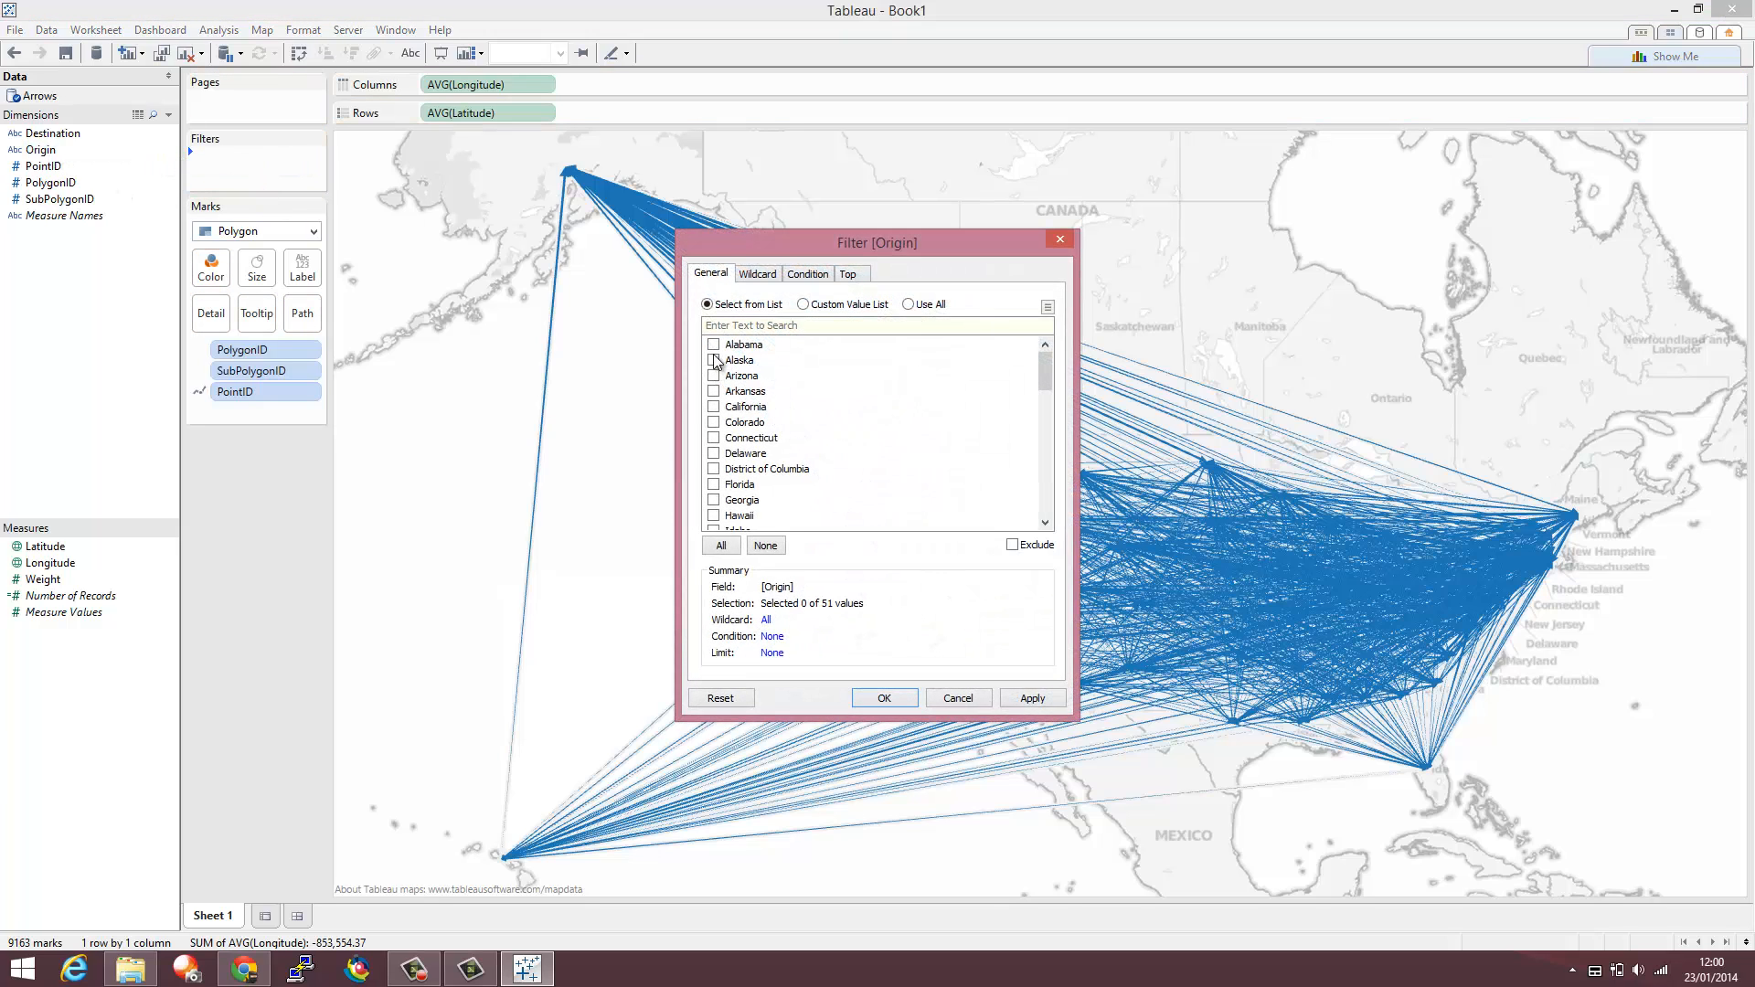
- Filter Origin to Alabama, then switch it to a single-value dropdown showing Delaware
{"action": "left_click", "coordinate": [714, 345]}
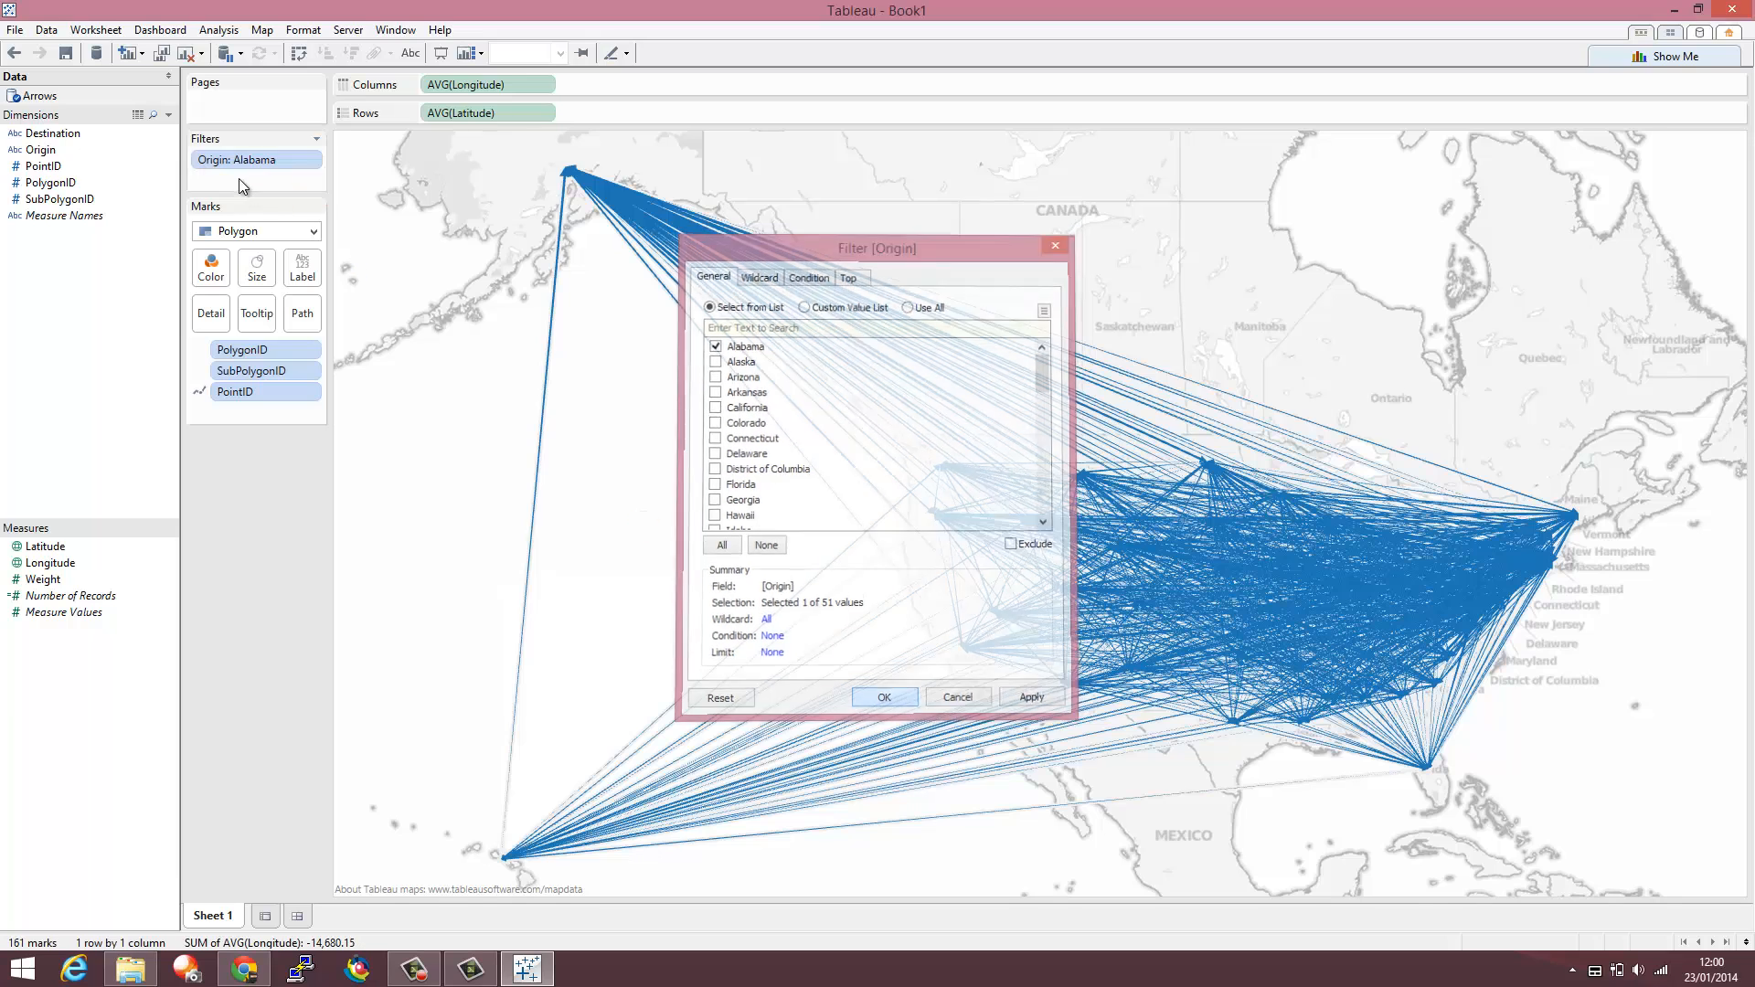
{"action": "left_click", "coordinate": [883, 696]}
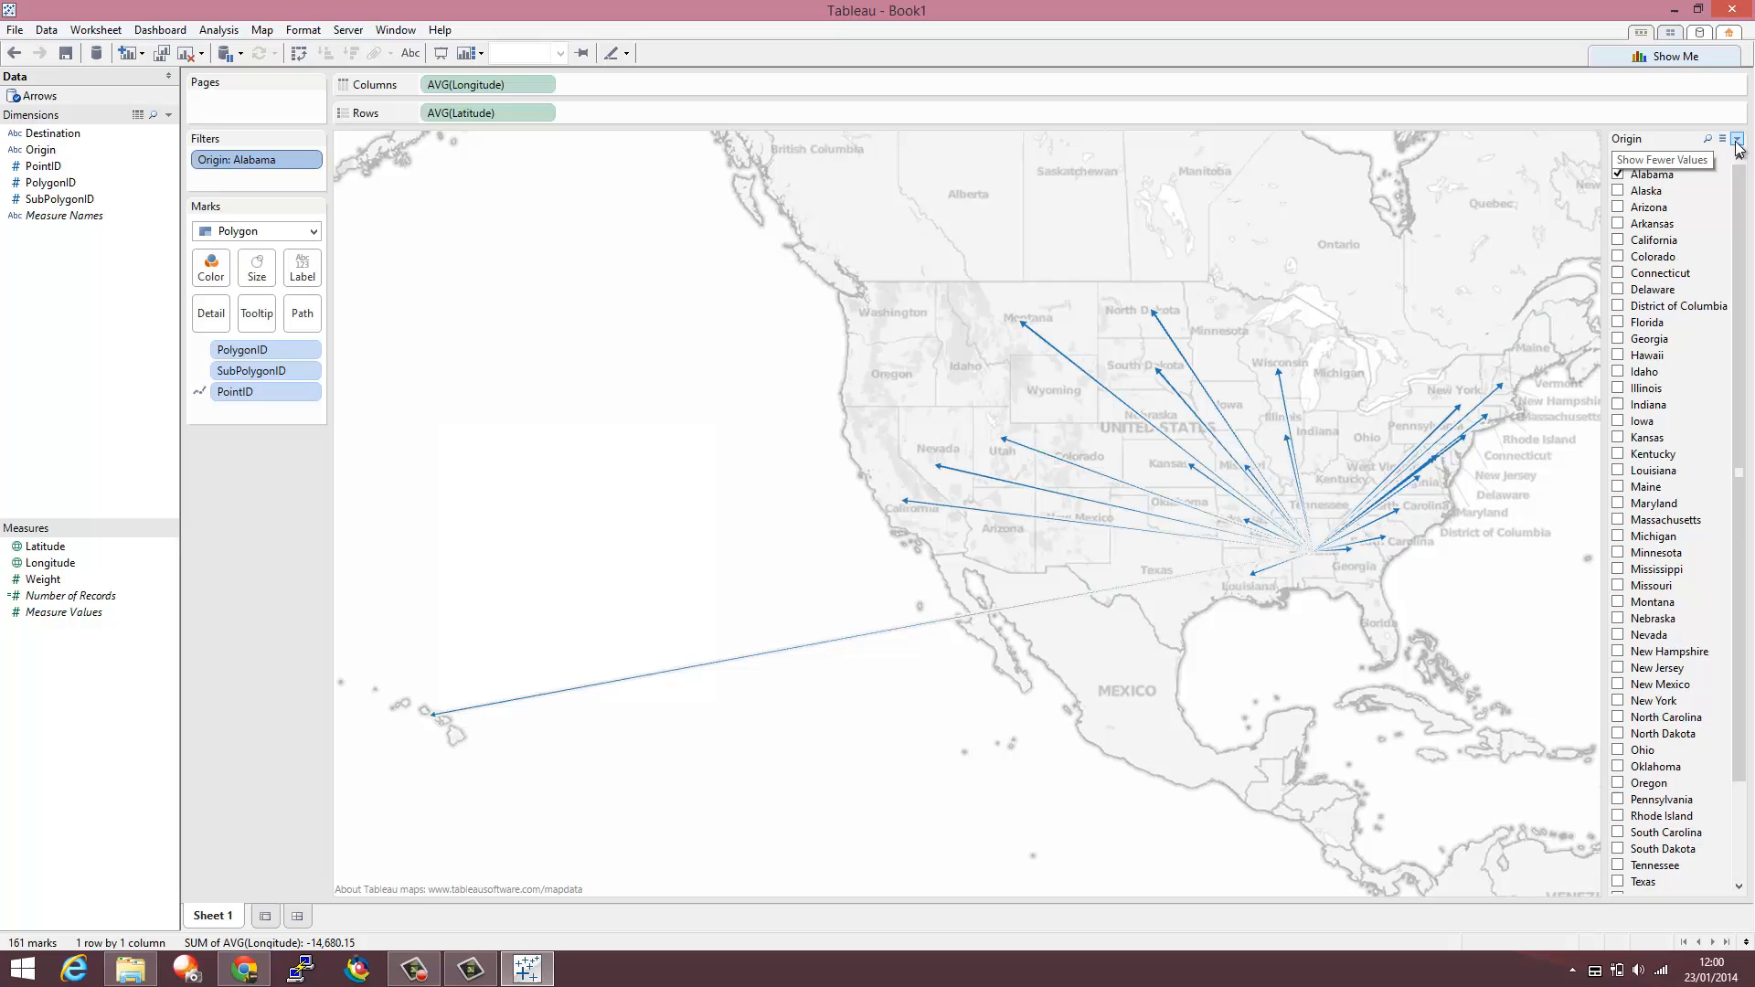
{"action": "left_click", "coordinate": [1738, 139]}
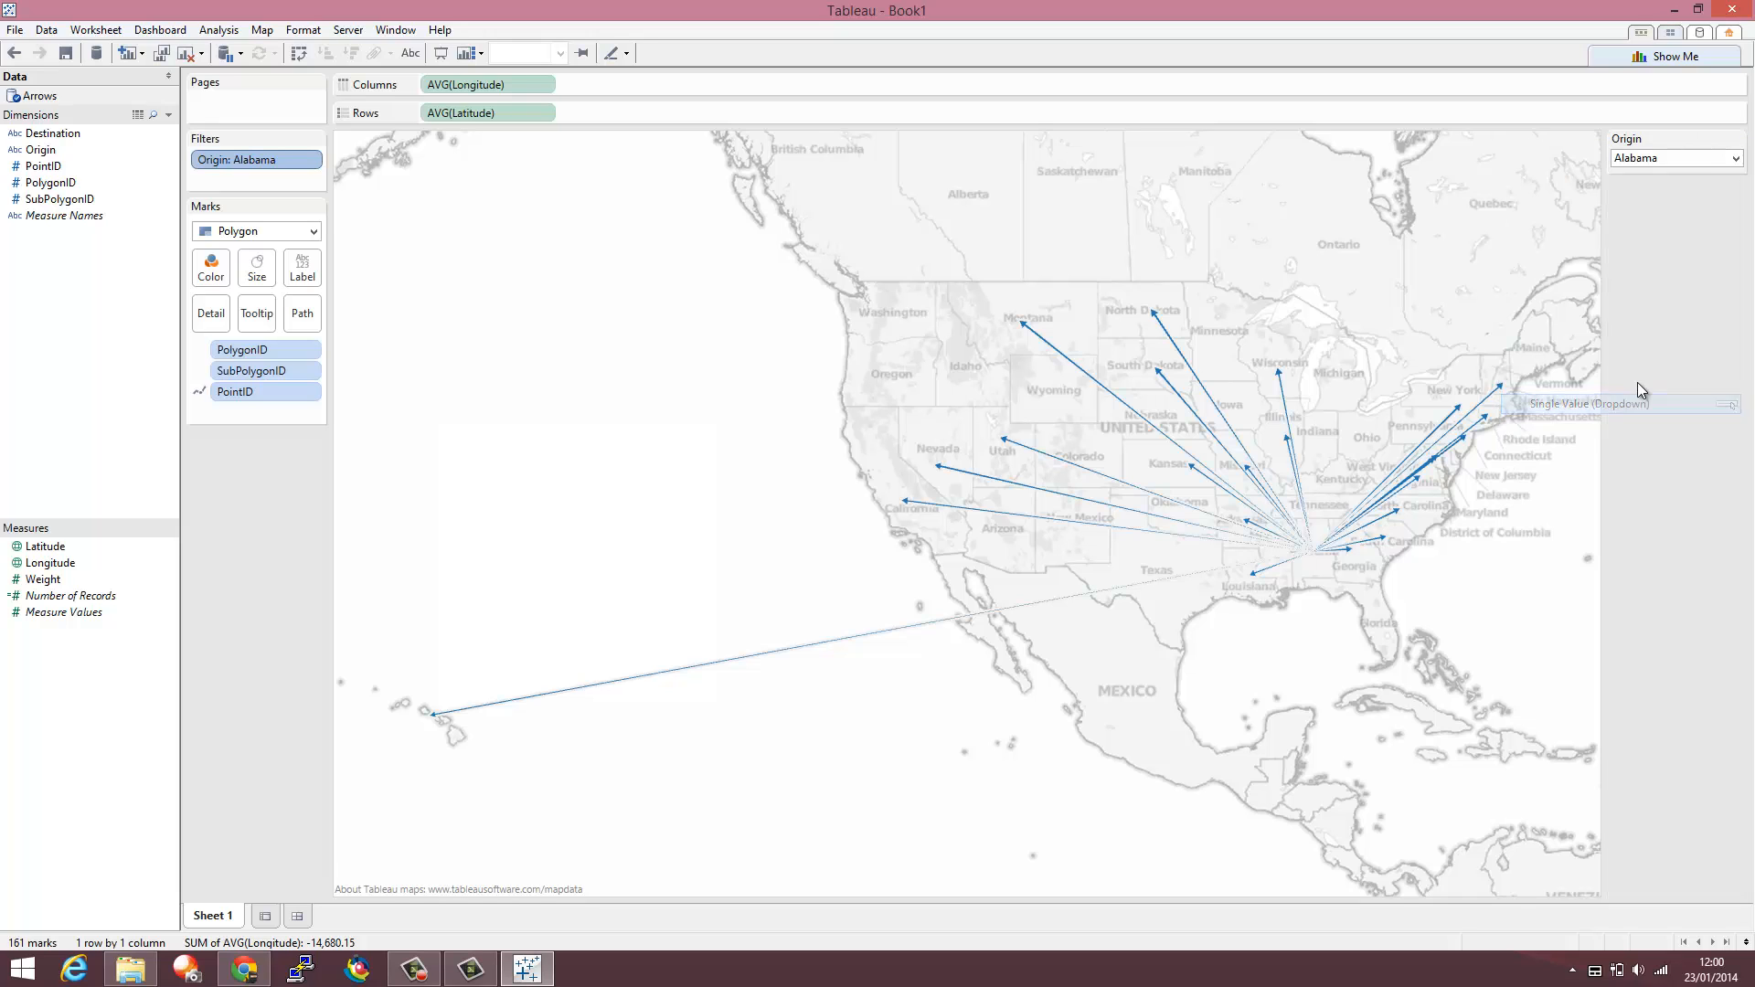
{"action": "left_click", "coordinate": [1675, 157]}
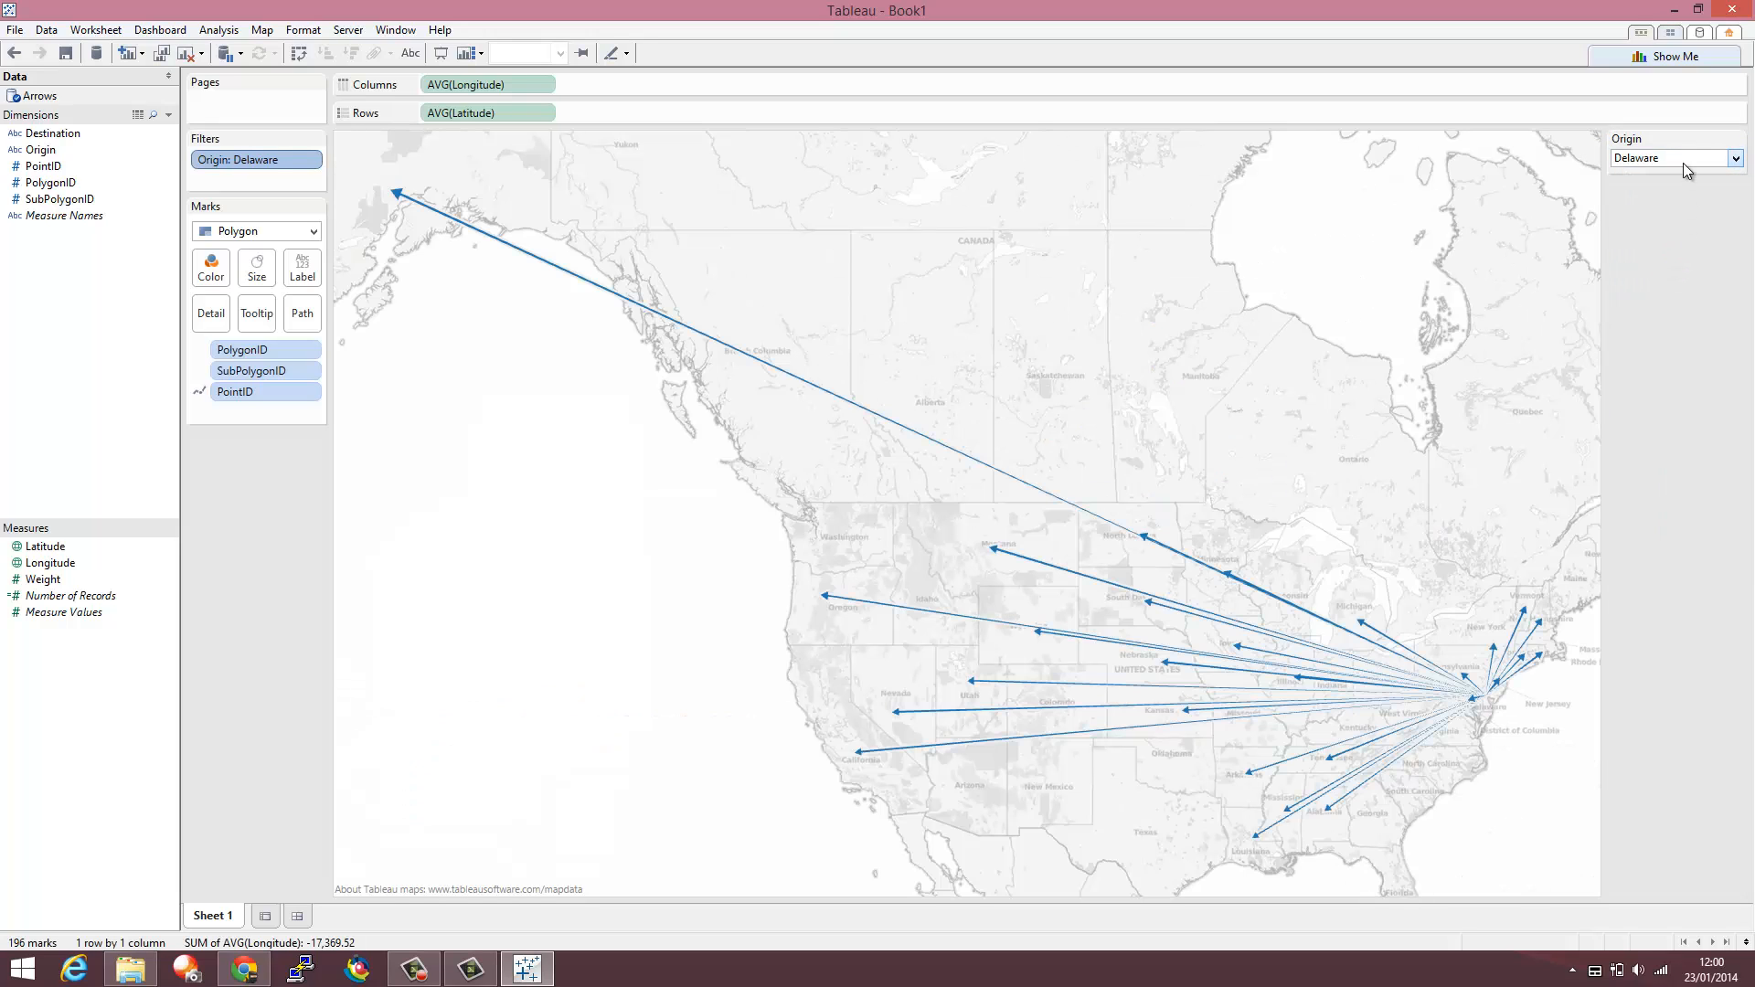
{"action": "left_click", "coordinate": [1670, 158]}
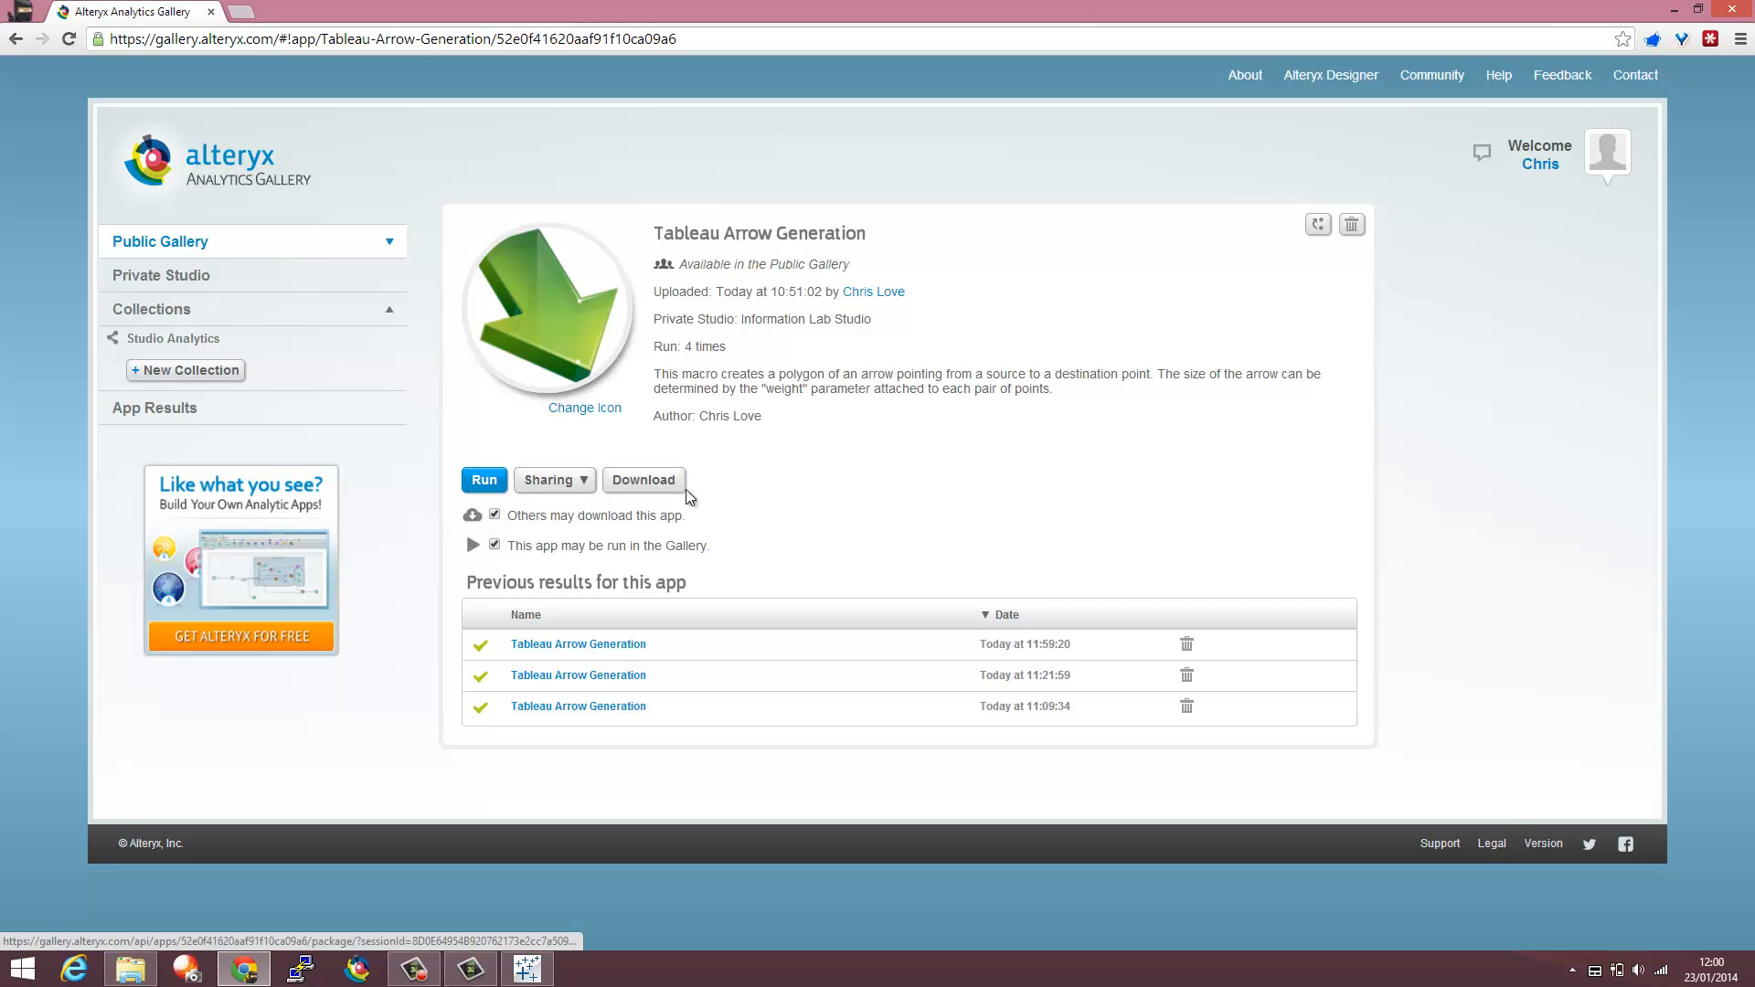
- Download the app package Tableau Arrows (2).yxzp from the app page
{"action": "left_click", "coordinate": [643, 479]}
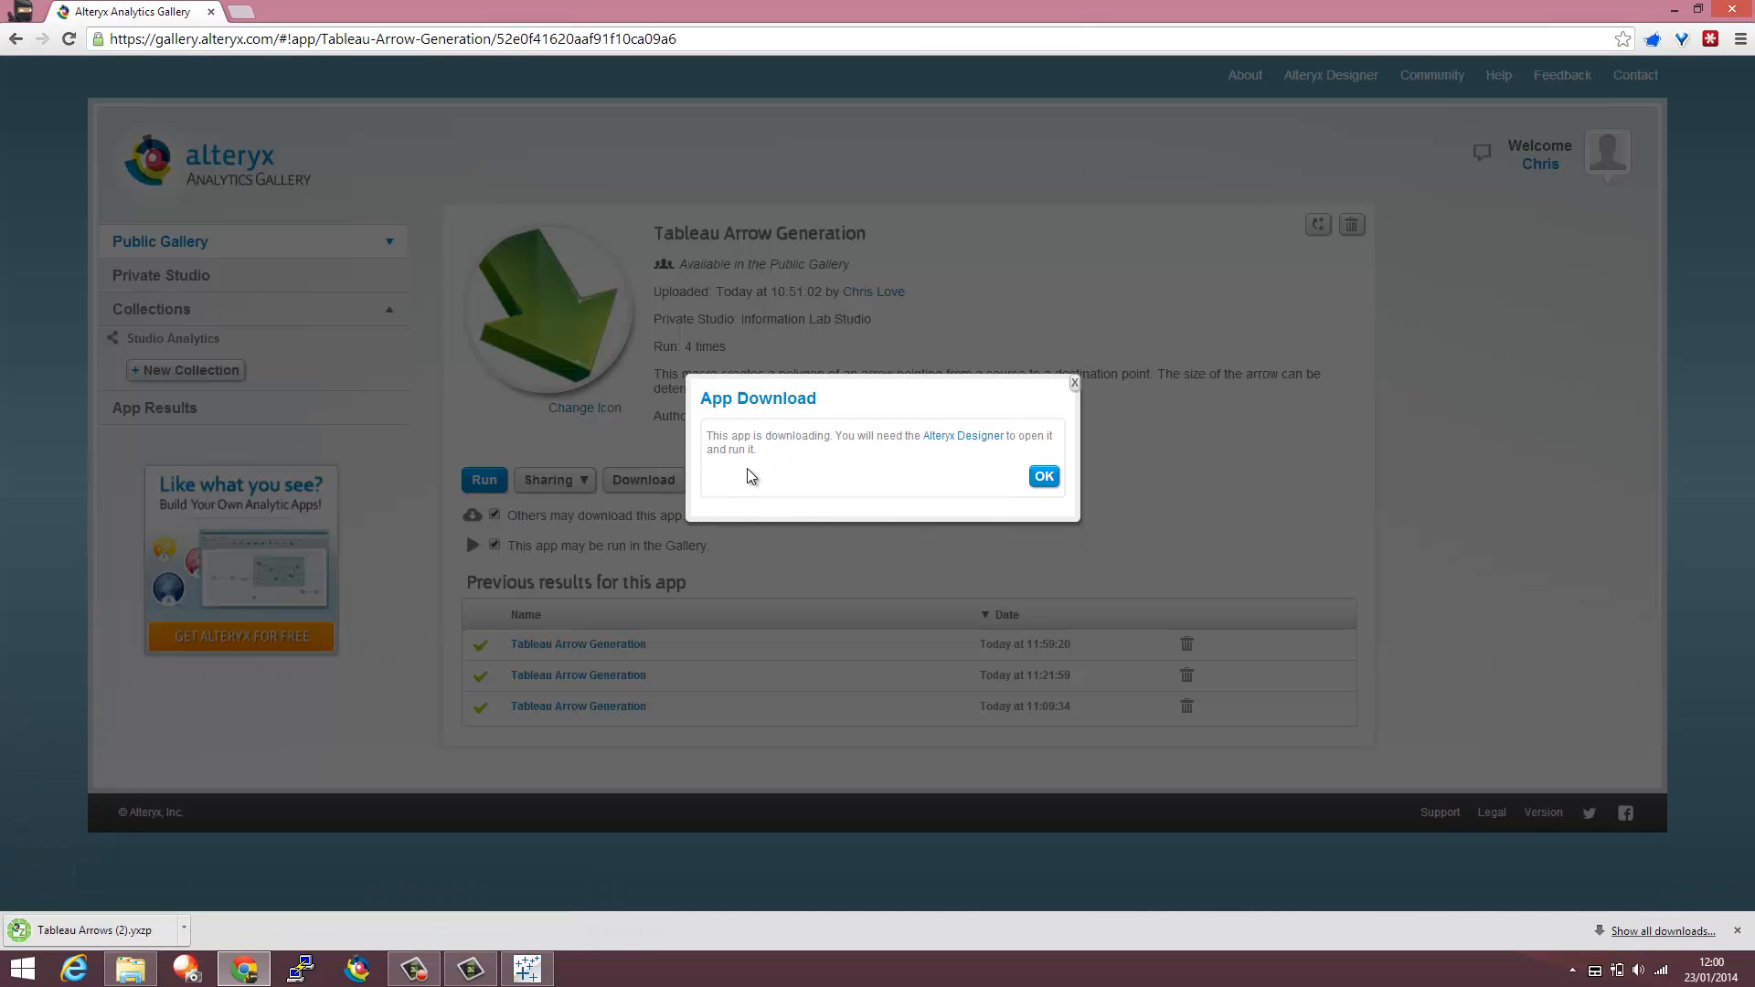
{"action": "mouse_move", "coordinate": [895, 571]}
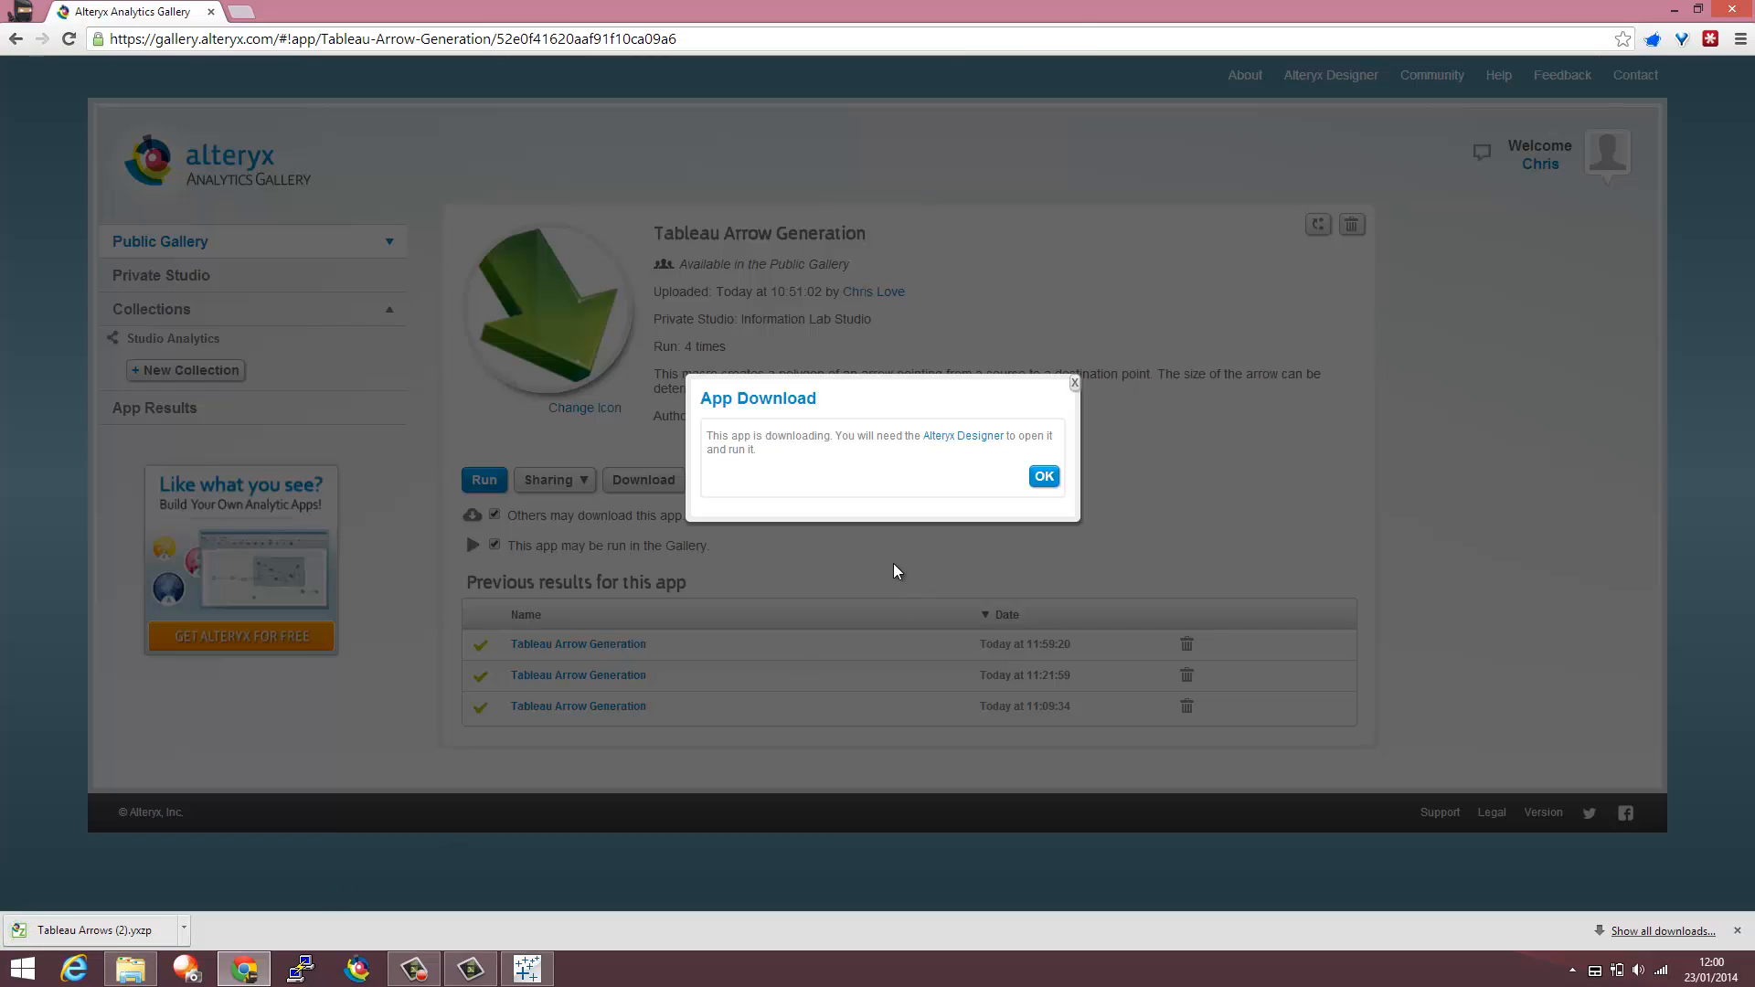
{"action": "mouse_move", "coordinate": [977, 440]}
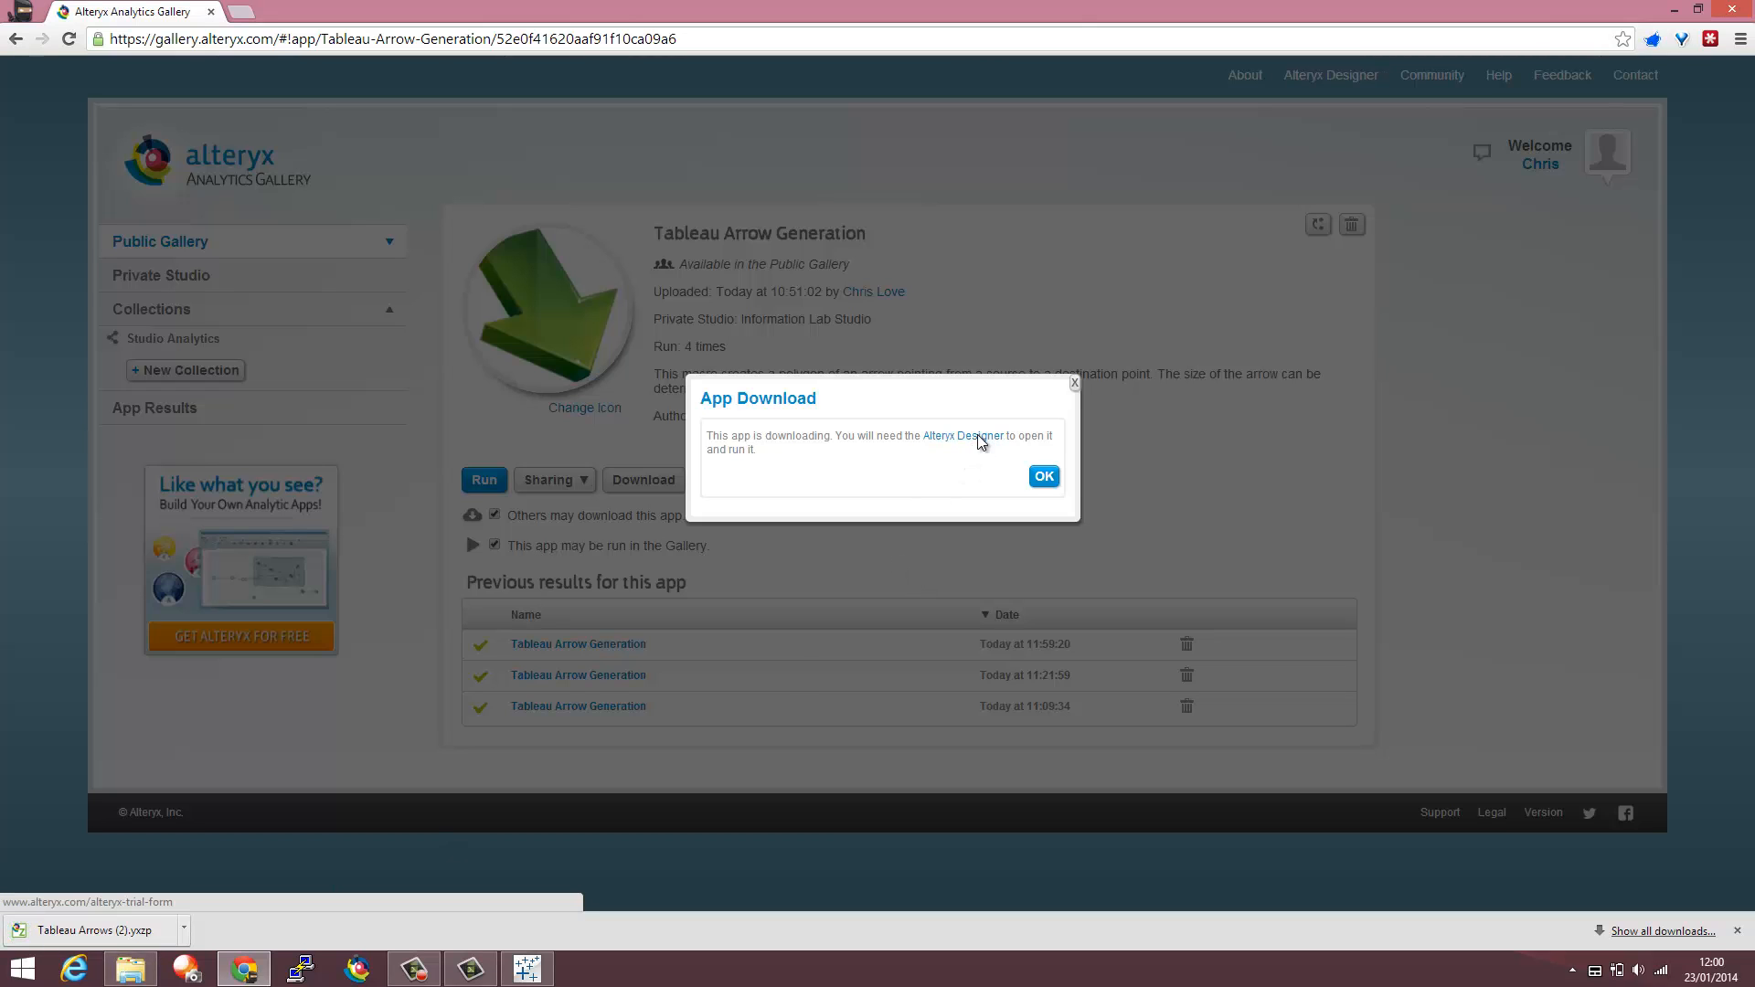